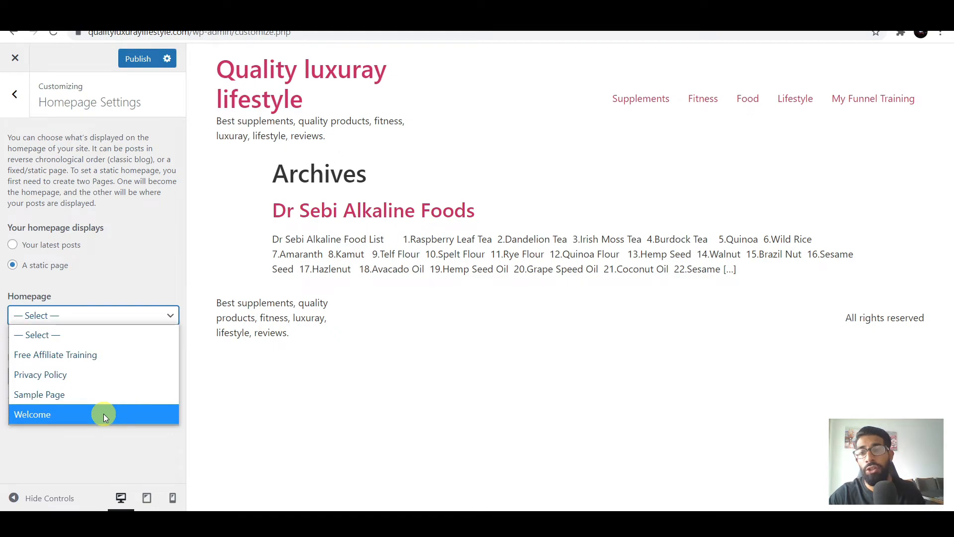
Choose Welcome as the static homepage and leave the Customizer to view the live site.
{"action": "left_click", "coordinate": [33, 413]}
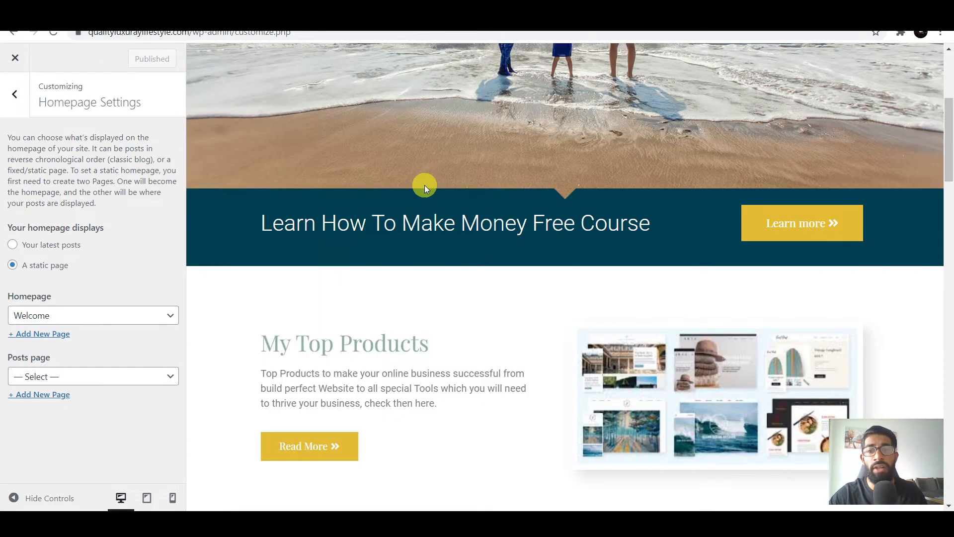
{"action": "left_click", "coordinate": [15, 57]}
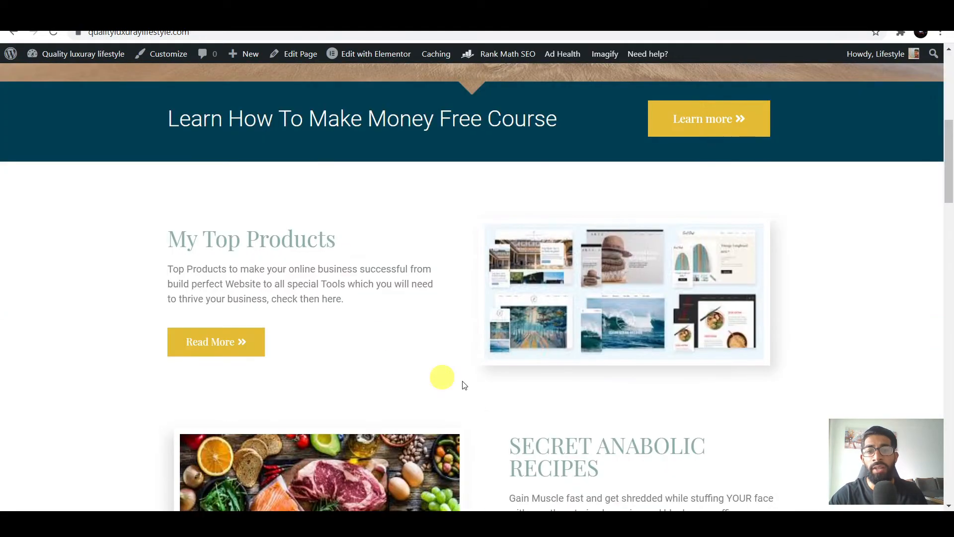
{"action": "scroll", "scroll_direction": "down", "scroll_amount": 3}
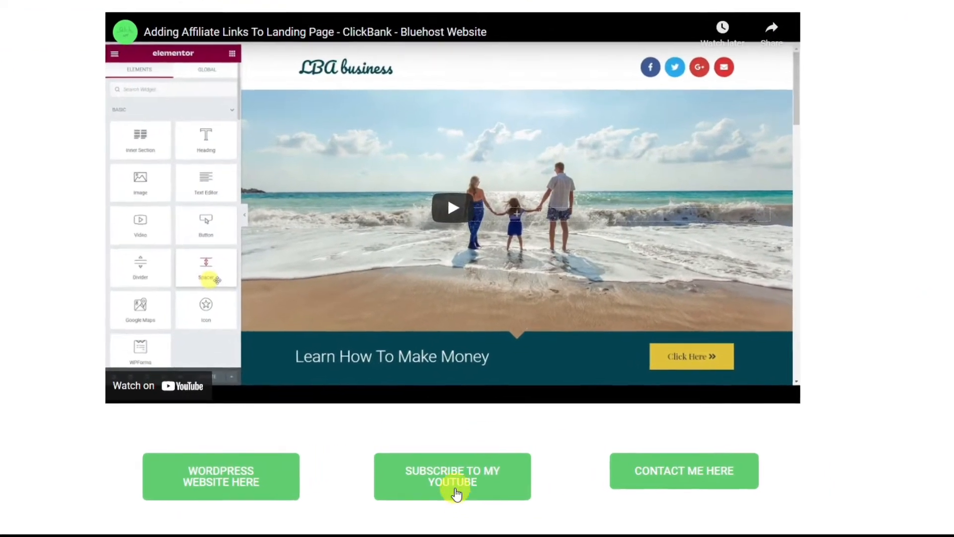
Subscribe to the Quality Luxuray Lifestyle channel with notifications set to All.
{"action": "left_click", "coordinate": [451, 476]}
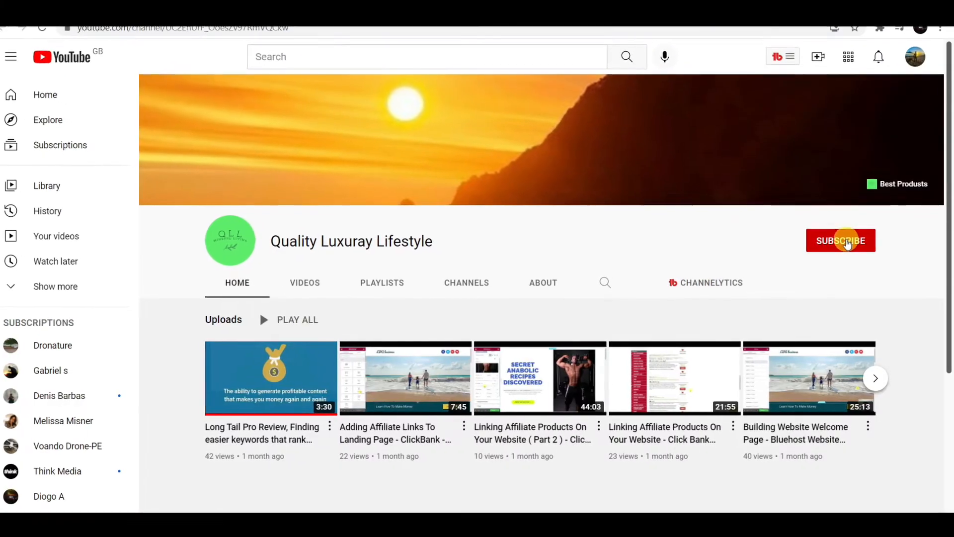
{"action": "left_click", "coordinate": [841, 240]}
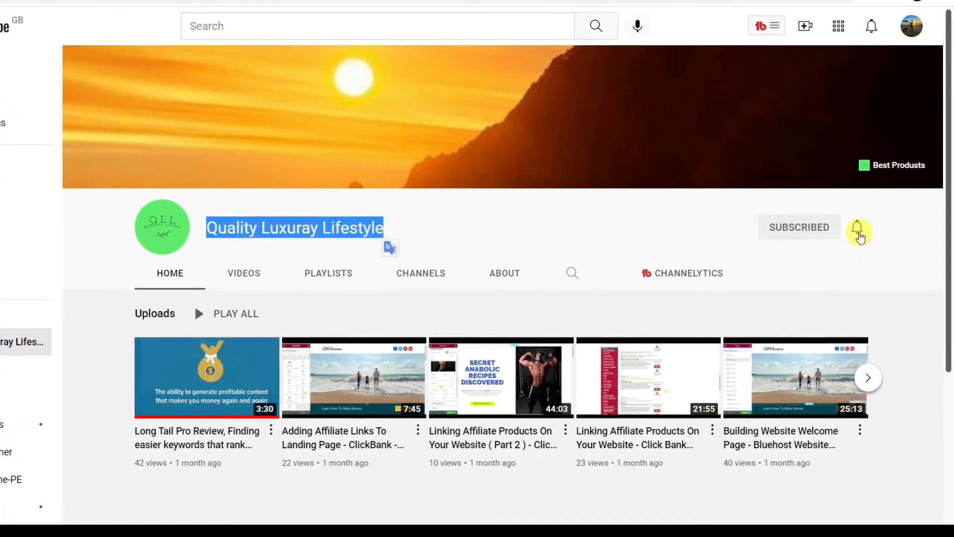
{"action": "left_click", "coordinate": [860, 232]}
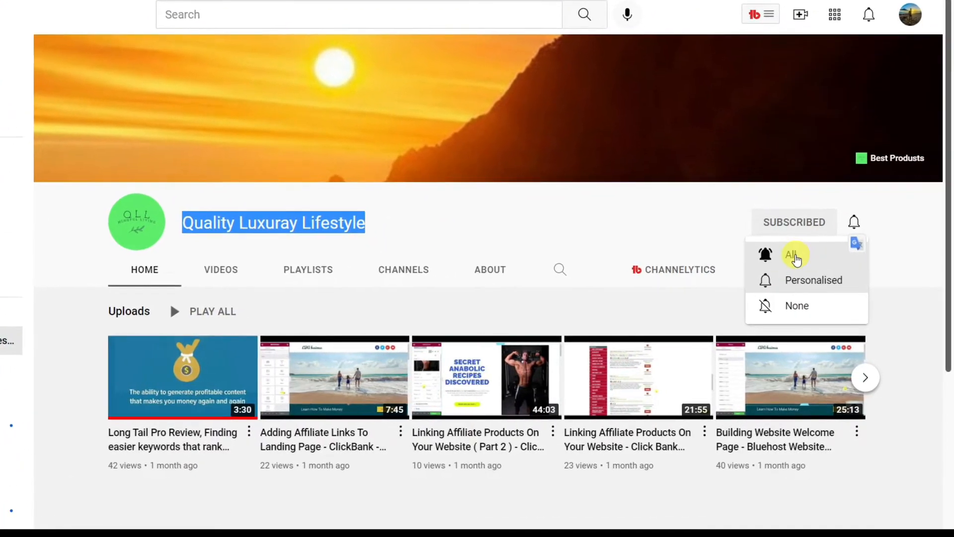
{"action": "left_click", "coordinate": [796, 255]}
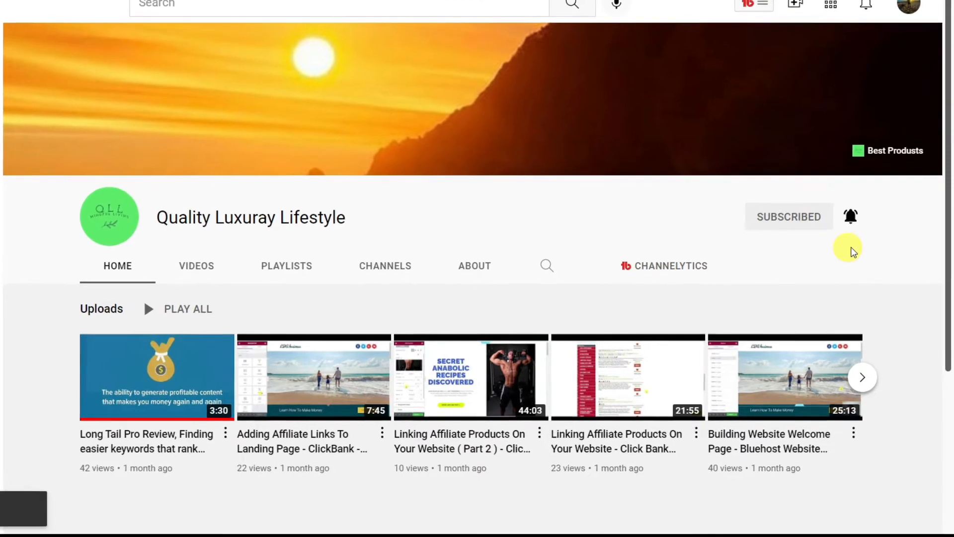
{"action": "scroll", "scroll_direction": "down", "scroll_amount": 3}
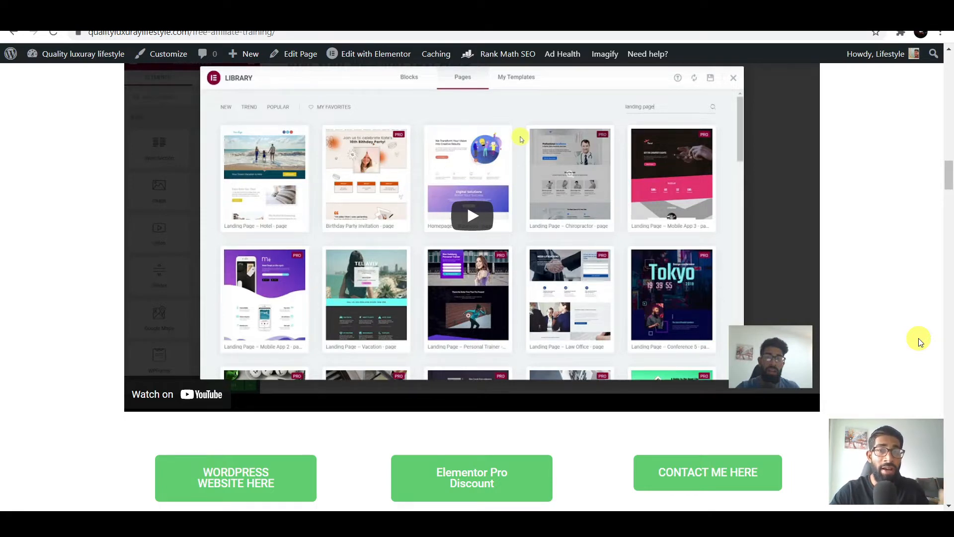
{"action": "mouse_move", "coordinate": [618, 454]}
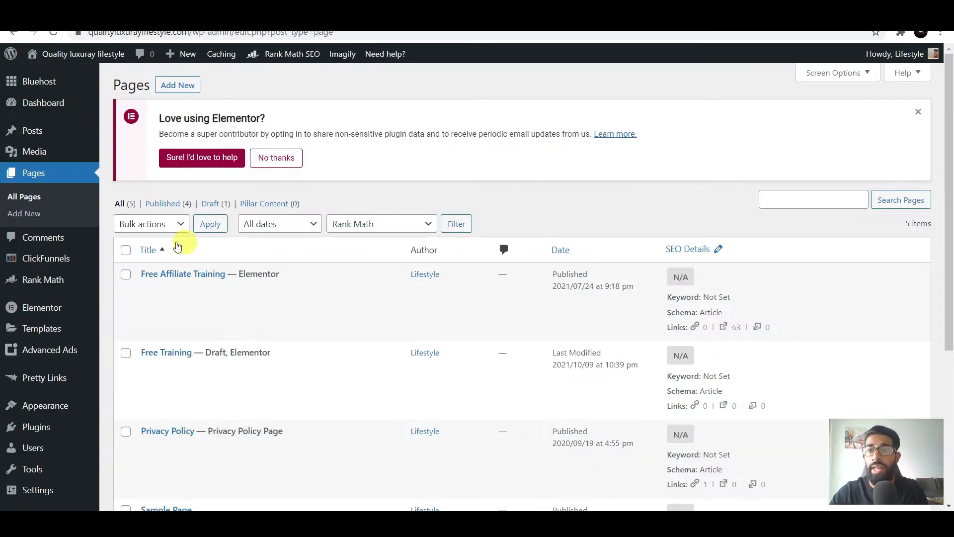
{"action": "mouse_move", "coordinate": [43, 102]}
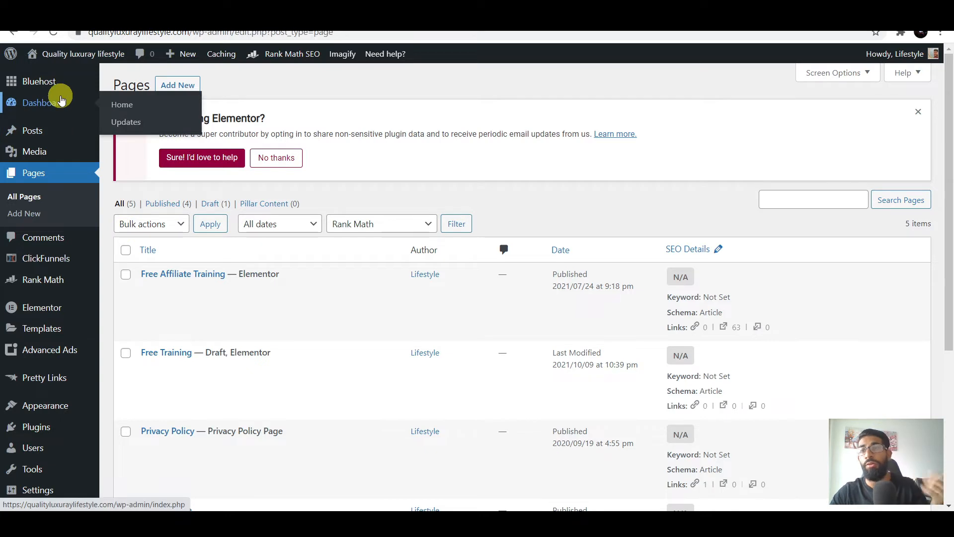
{"action": "mouse_move", "coordinate": [520, 159]}
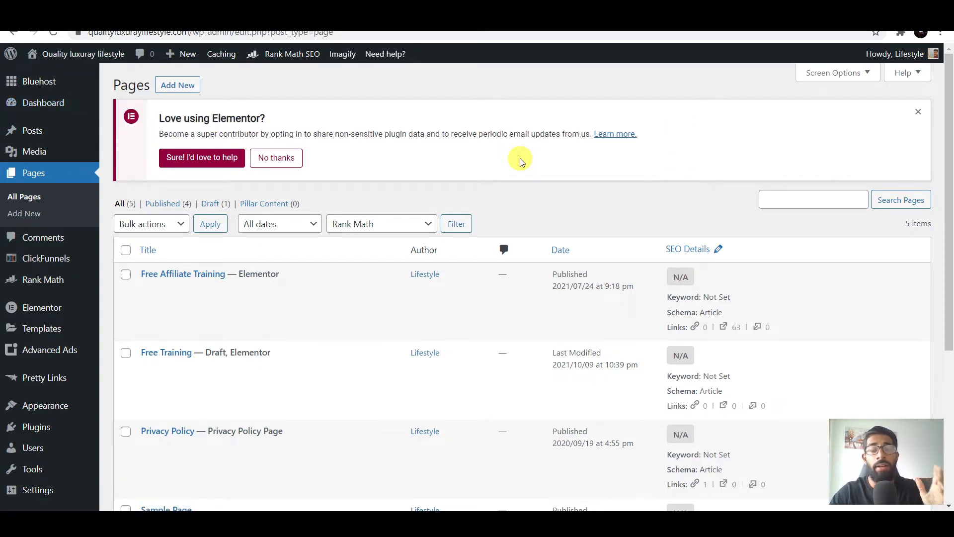
{"action": "mouse_move", "coordinate": [546, 197]}
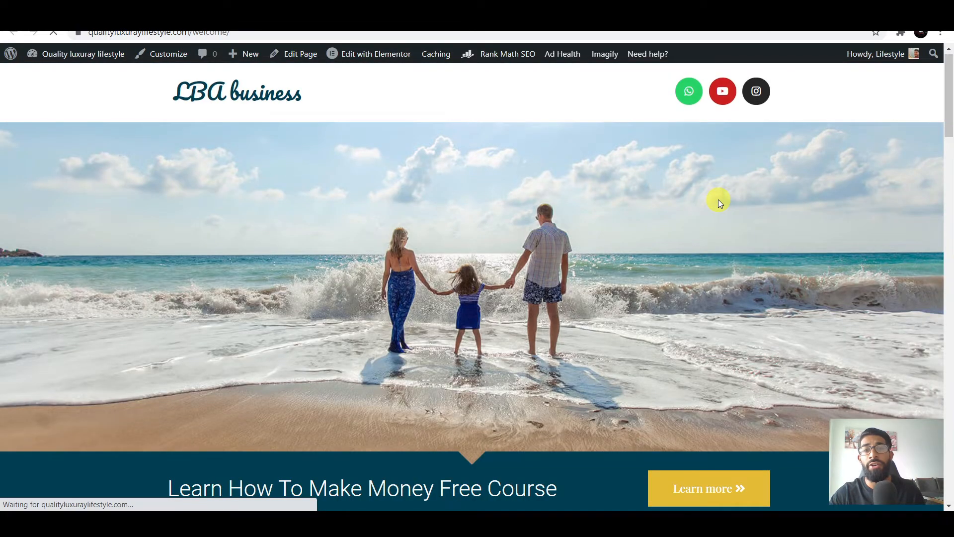
{"action": "scroll", "scroll_direction": "down", "scroll_amount": 3}
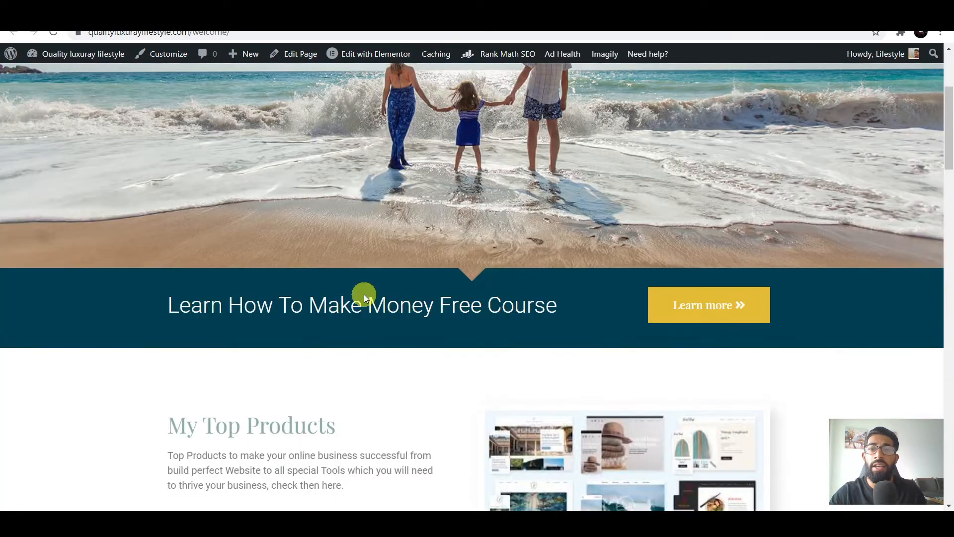
{"action": "scroll", "scroll_direction": "down", "scroll_amount": 3}
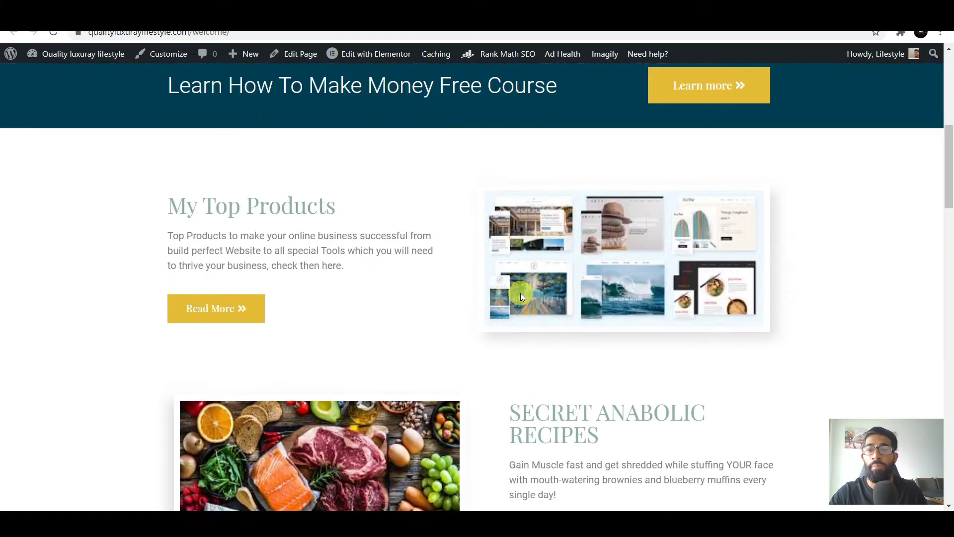
{"action": "scroll", "scroll_direction": "down", "scroll_amount": 3}
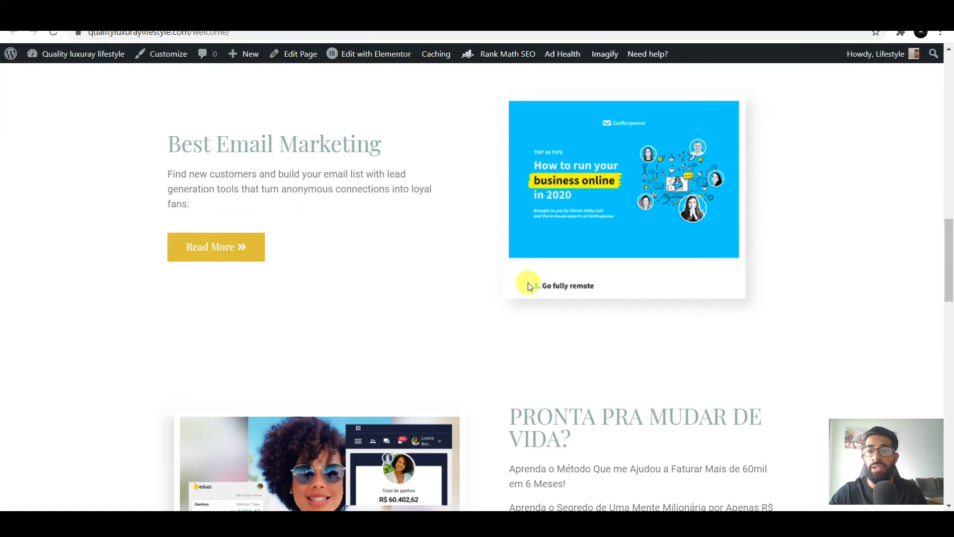
{"action": "scroll", "scroll_direction": "down", "scroll_amount": 3}
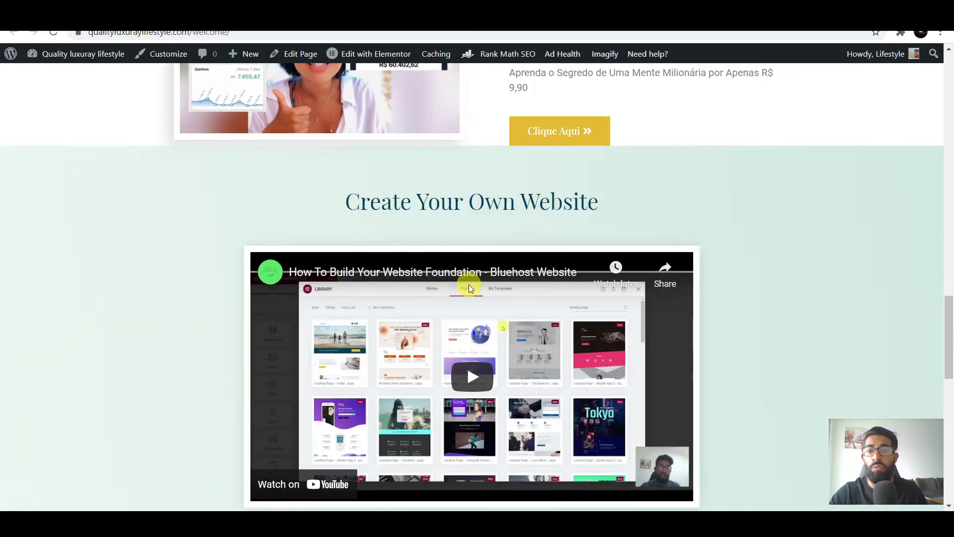
{"action": "scroll", "scroll_direction": "down", "scroll_amount": 3}
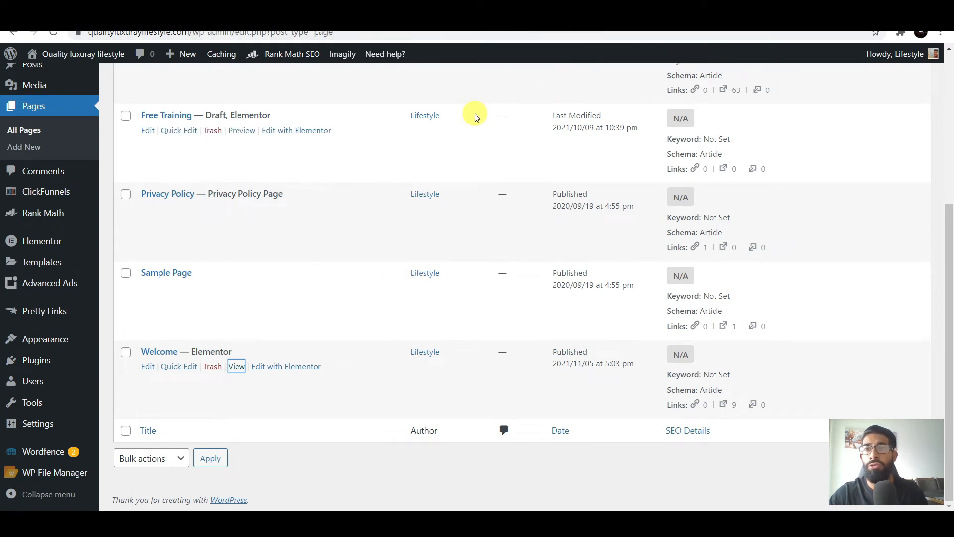
{"action": "mouse_move", "coordinate": [125, 107]}
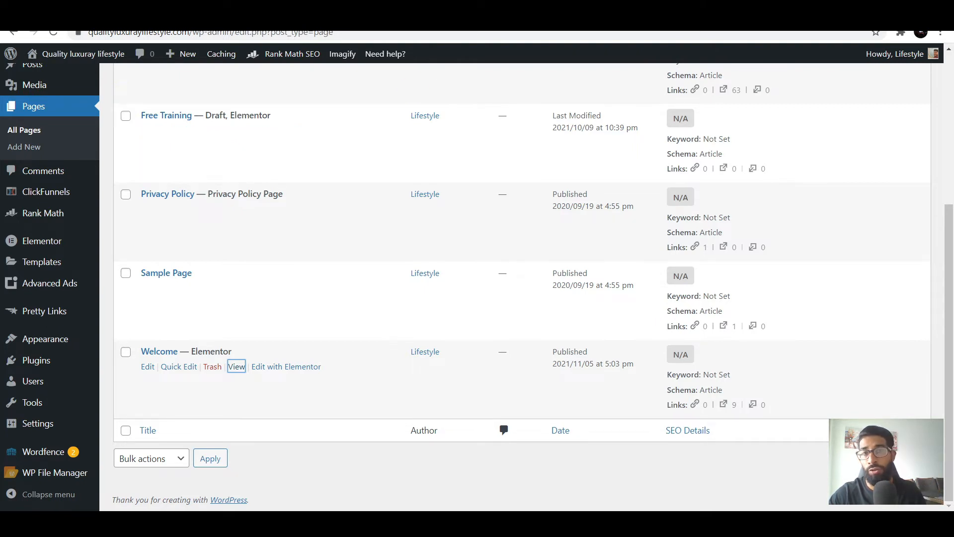
View the live homepage, which still shows the Archives listing.
{"action": "left_click", "coordinate": [236, 366]}
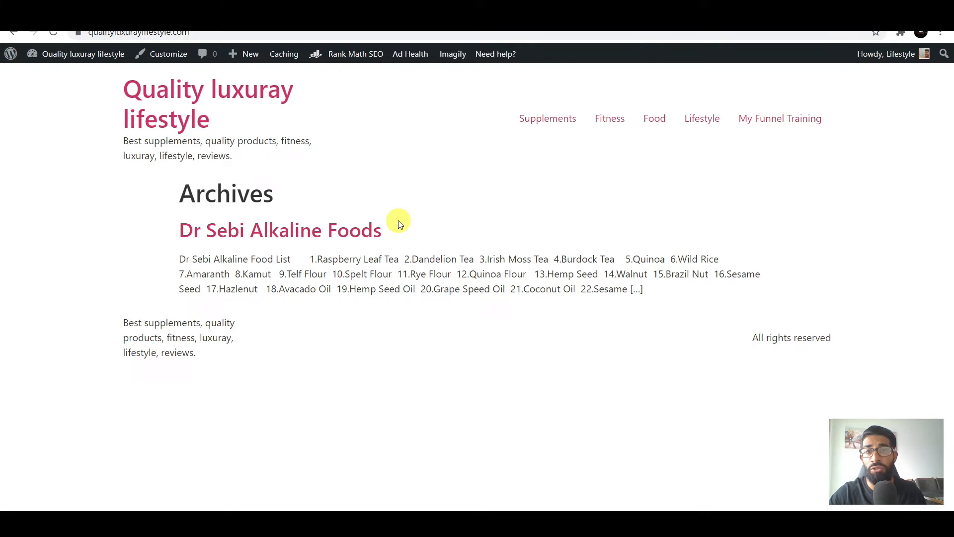
{"action": "mouse_move", "coordinate": [447, 72]}
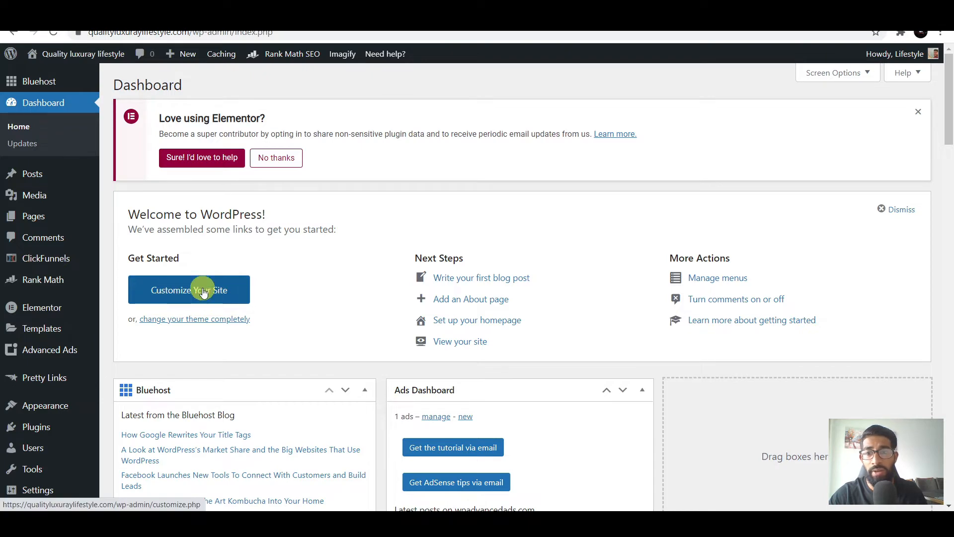
Reach the Homepage Settings panel in the site Customizer.
{"action": "left_click", "coordinate": [189, 289]}
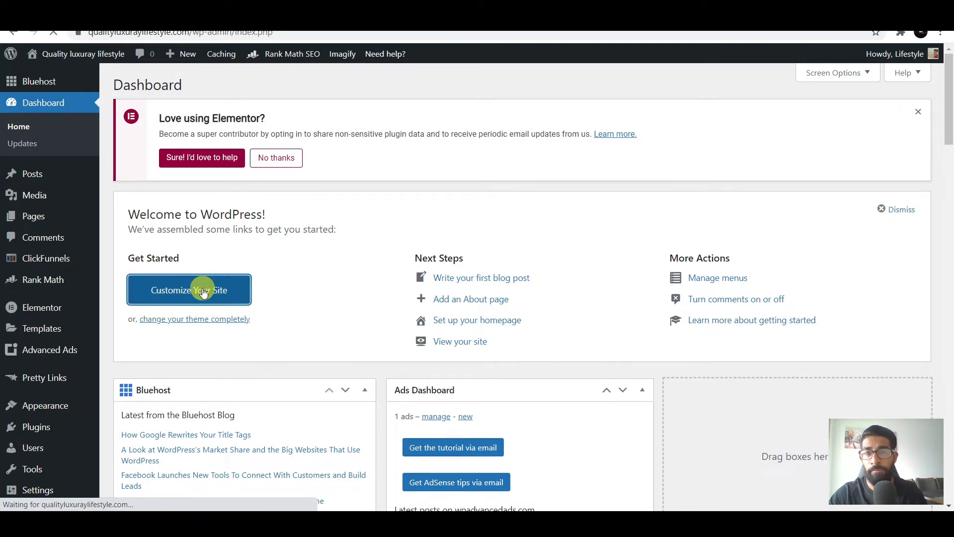
{"action": "left_click", "coordinate": [189, 289]}
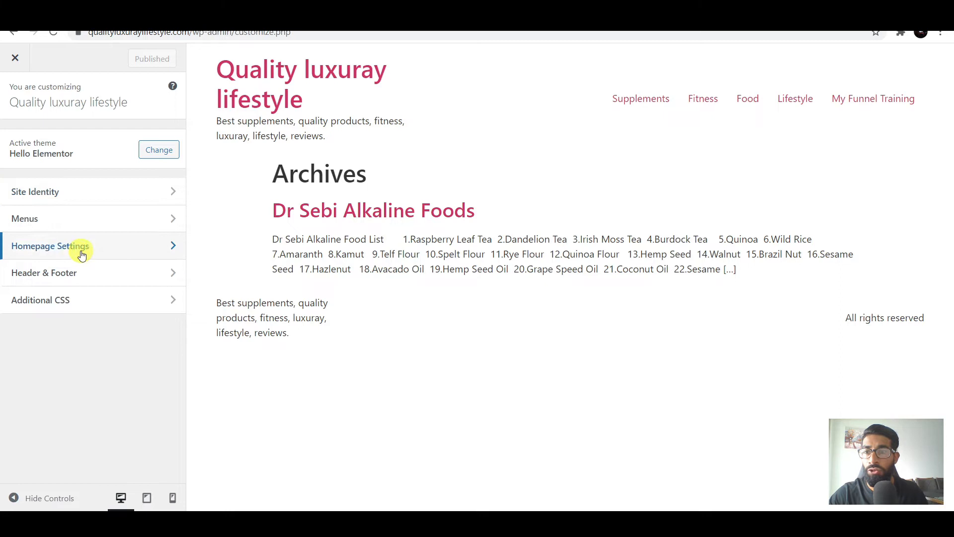
{"action": "left_click", "coordinate": [49, 246]}
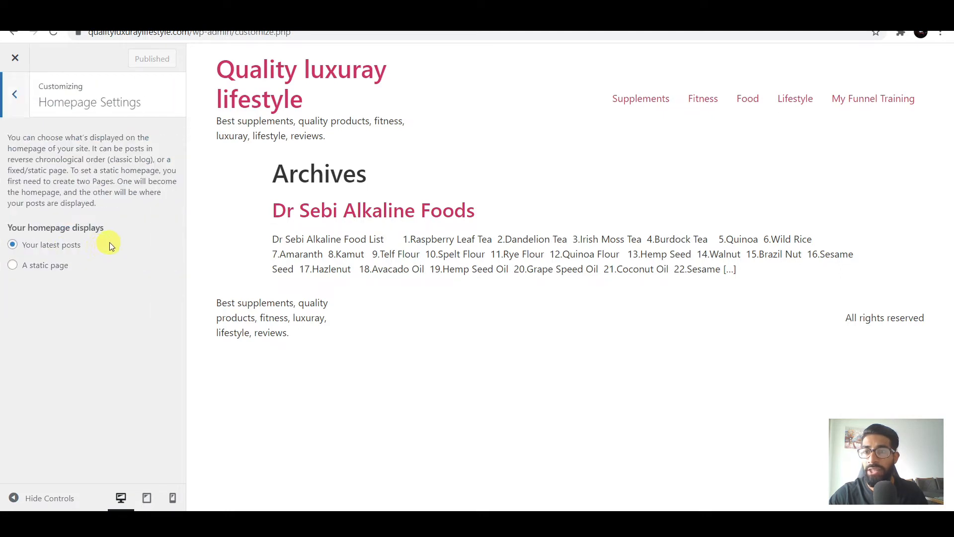
{"action": "mouse_move", "coordinate": [39, 281]}
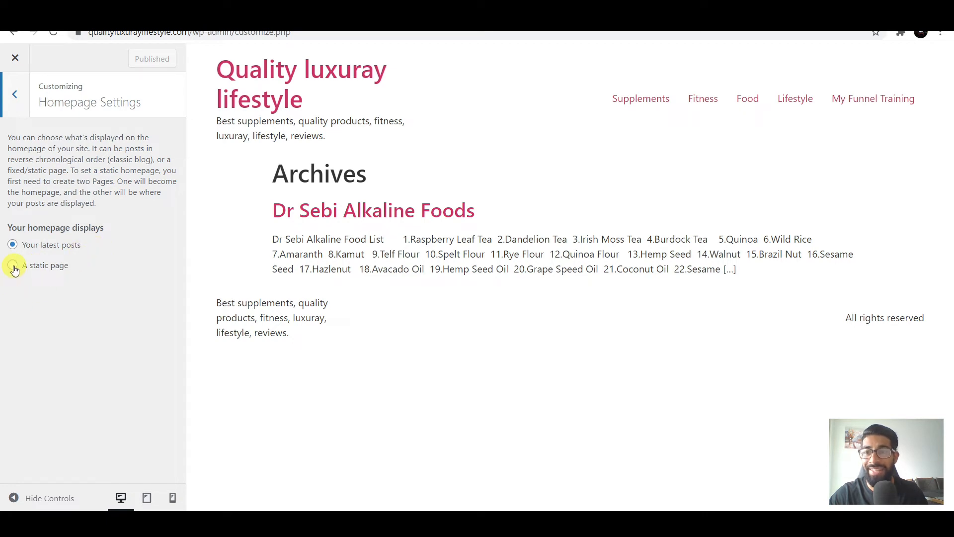
Switch the homepage to a static page and choose Welcome.
{"action": "left_click", "coordinate": [12, 264]}
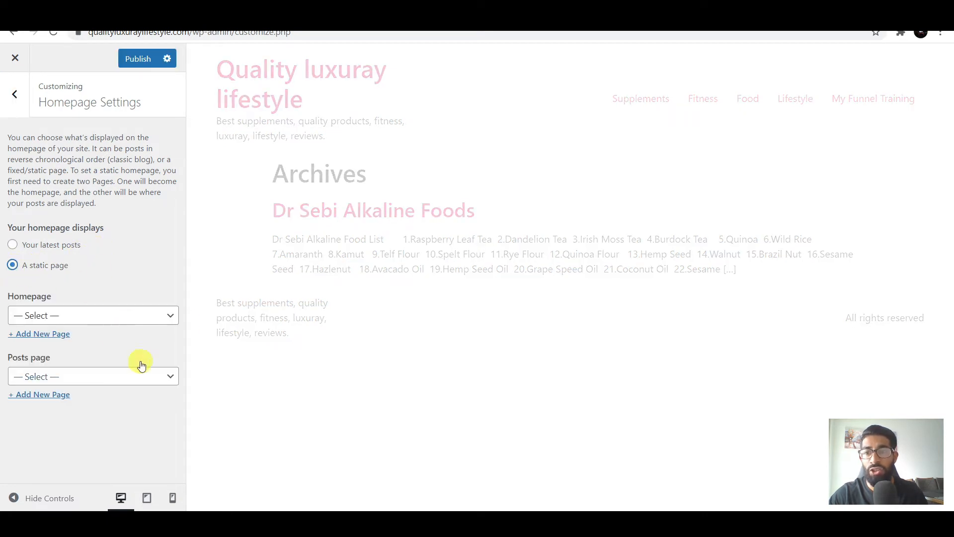
{"action": "left_click", "coordinate": [93, 315]}
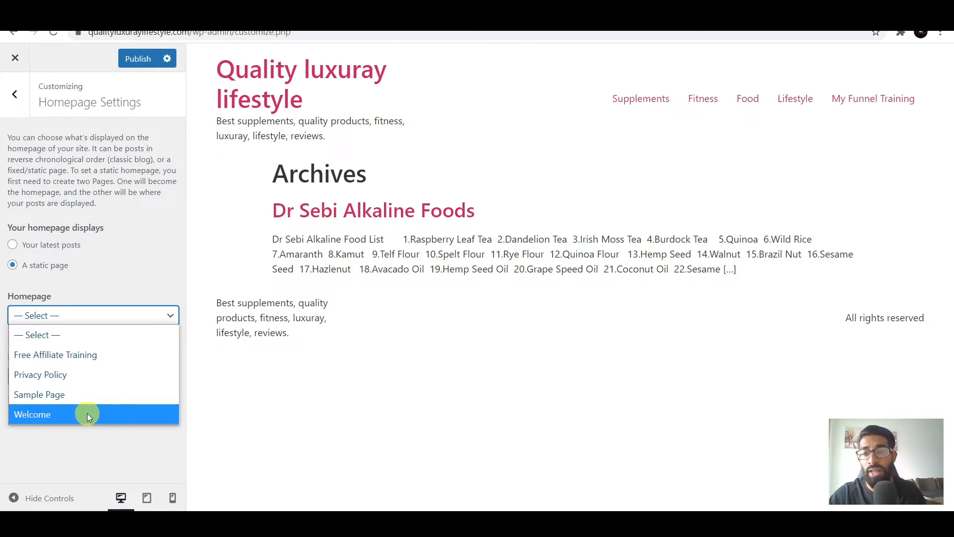
{"action": "left_click", "coordinate": [31, 413]}
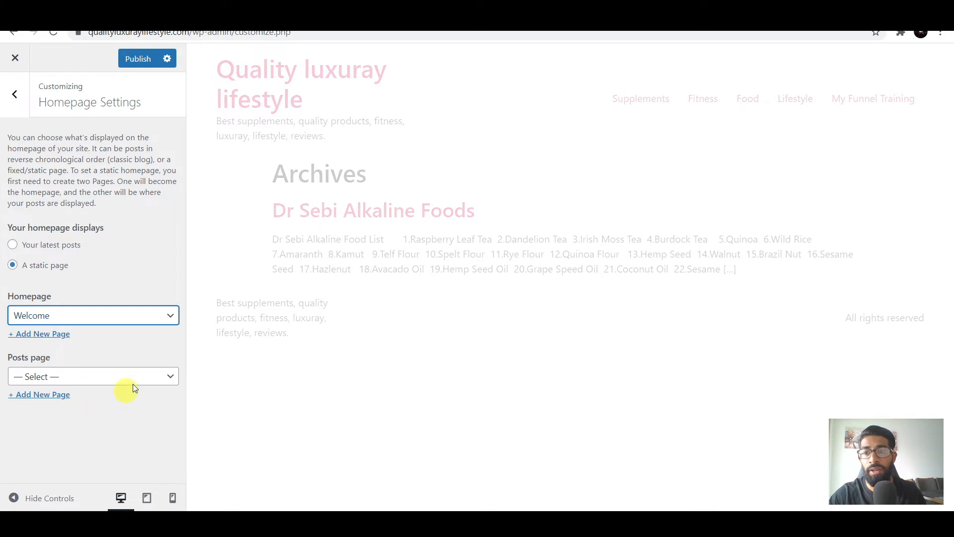
{"action": "mouse_move", "coordinate": [140, 91]}
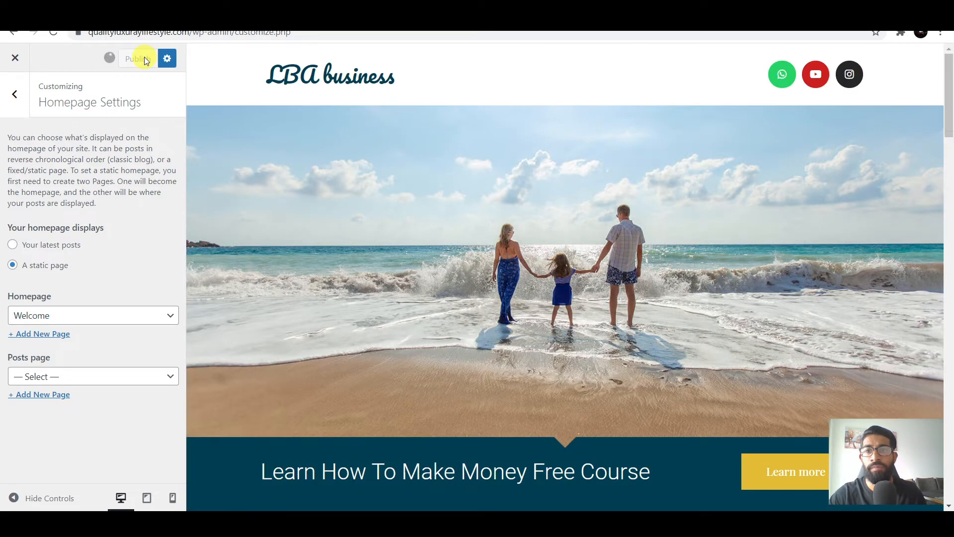
Publish the static Welcome homepage setting and scroll the preview.
{"action": "left_click", "coordinate": [137, 58]}
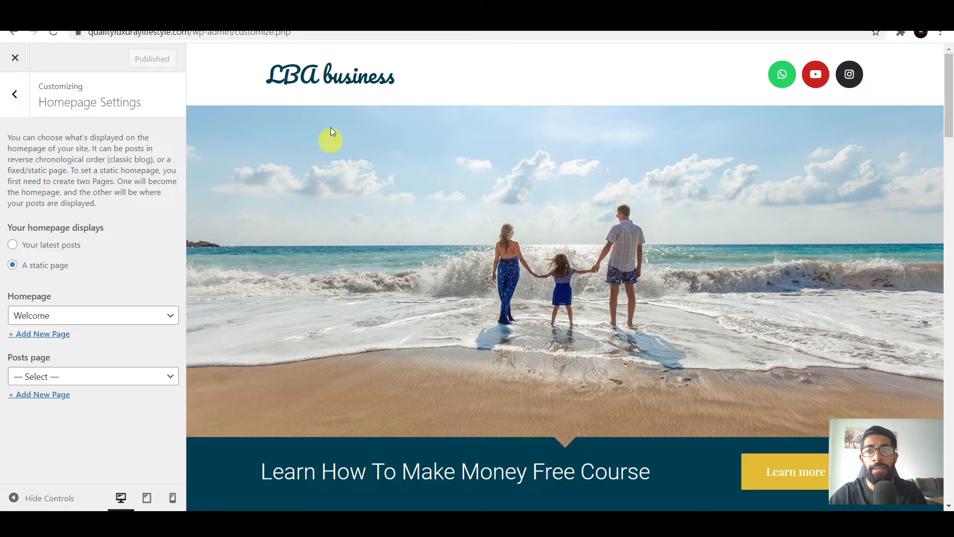
{"action": "scroll", "scroll_direction": "down", "scroll_amount": 3}
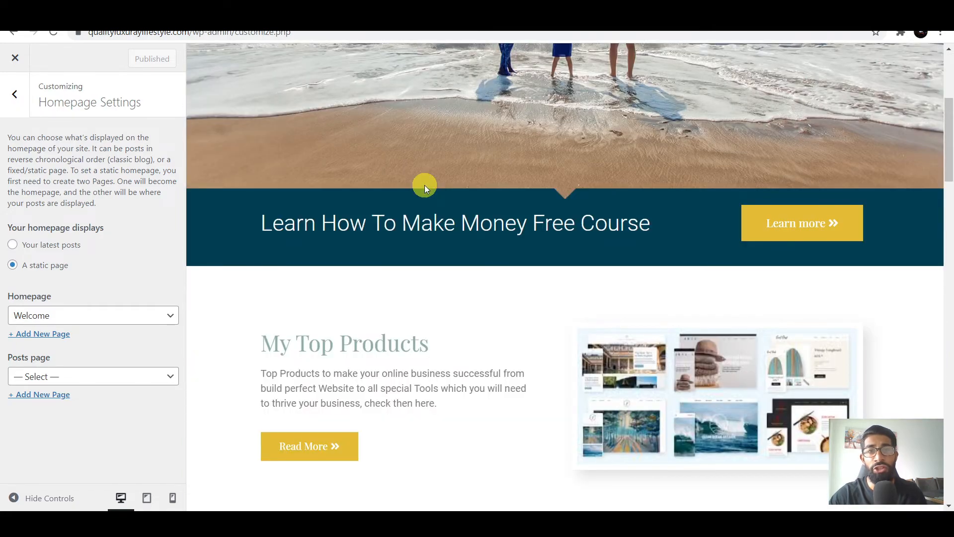
{"action": "scroll", "scroll_direction": "down", "scroll_amount": 3}
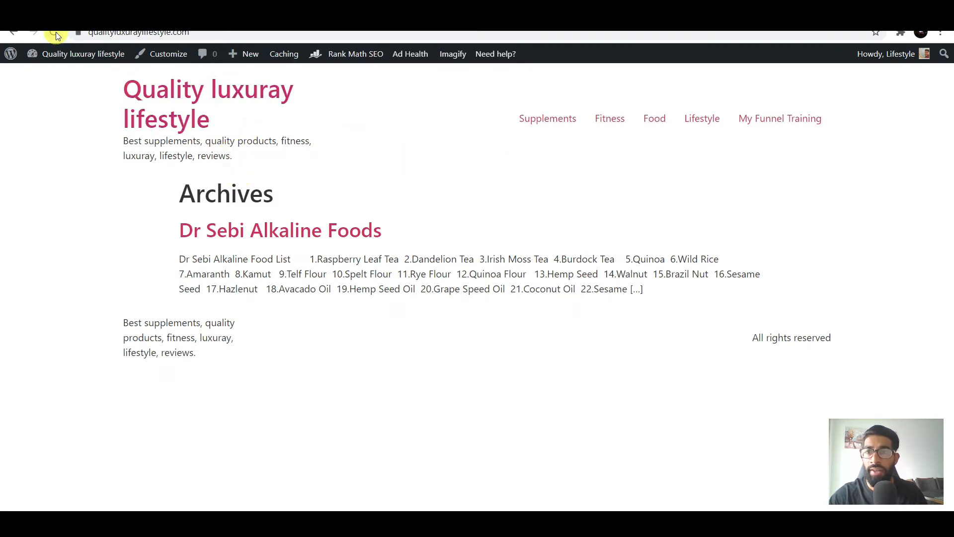
Reload the site to confirm the Welcome landing page now shows at the root address.
{"action": "left_click", "coordinate": [56, 32]}
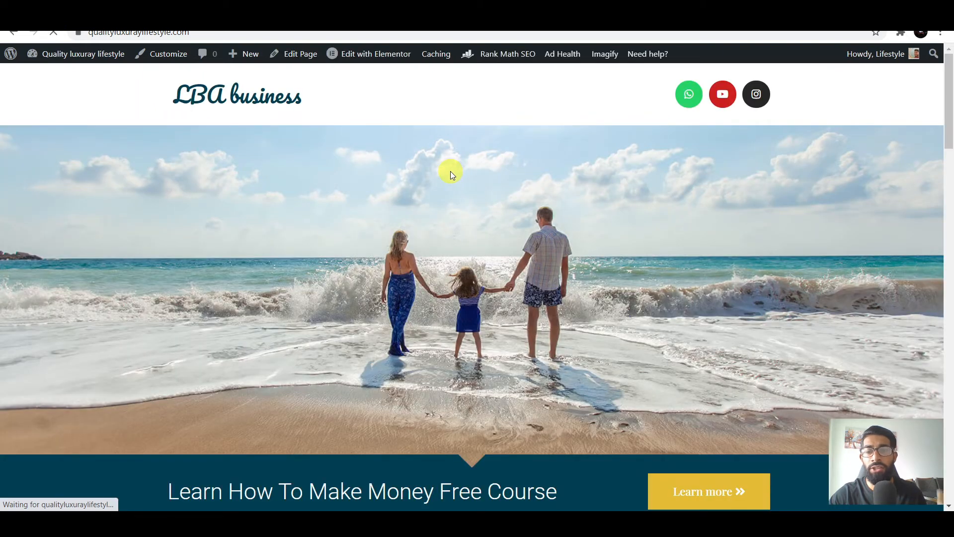
{"action": "mouse_move", "coordinate": [475, 186]}
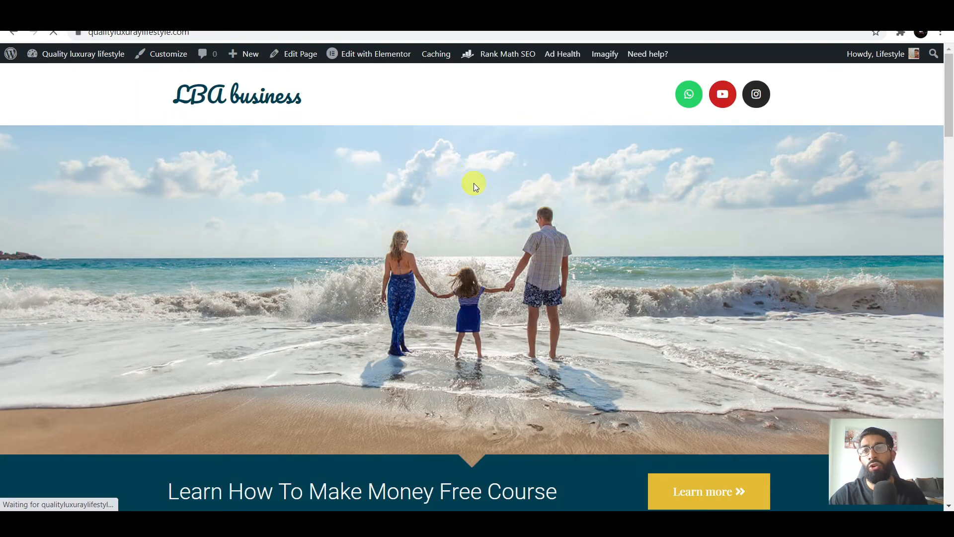
{"action": "mouse_move", "coordinate": [278, 177]}
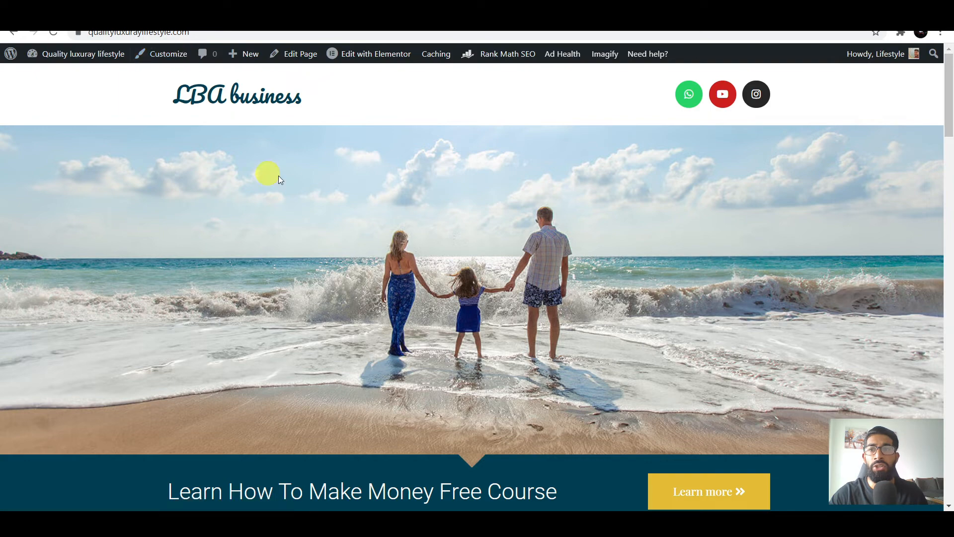
{"action": "scroll", "scroll_direction": "down", "scroll_amount": 3}
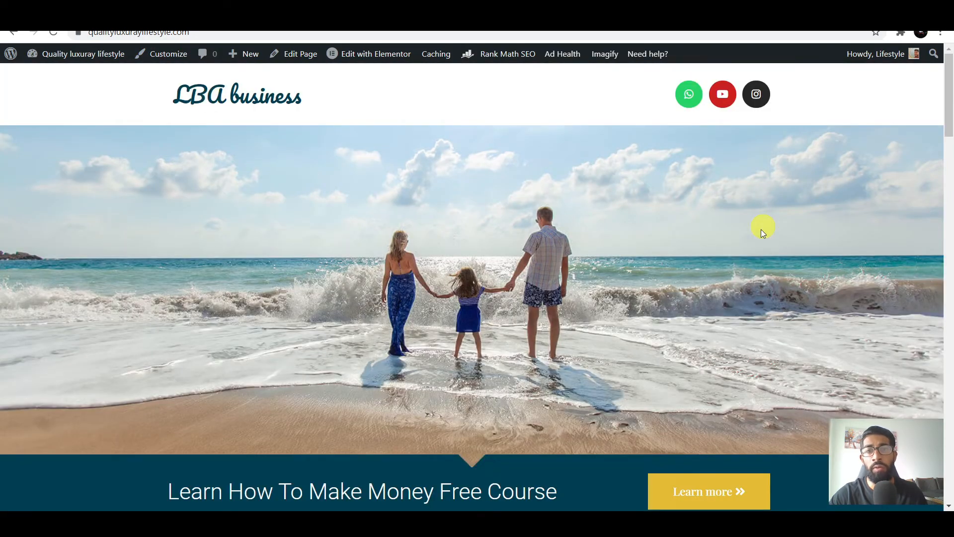
{"action": "scroll", "scroll_direction": "down", "scroll_amount": 3}
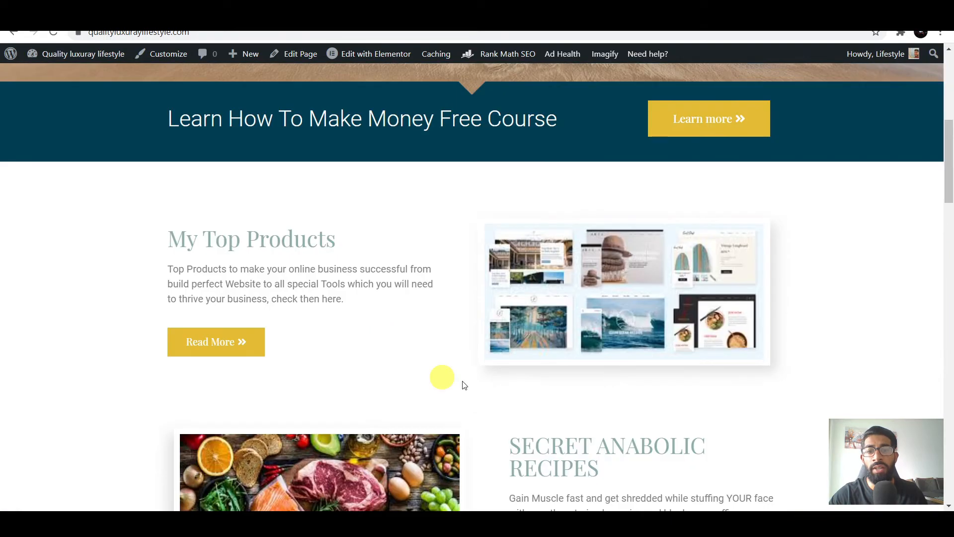
{"action": "scroll", "scroll_direction": "down", "scroll_amount": 3}
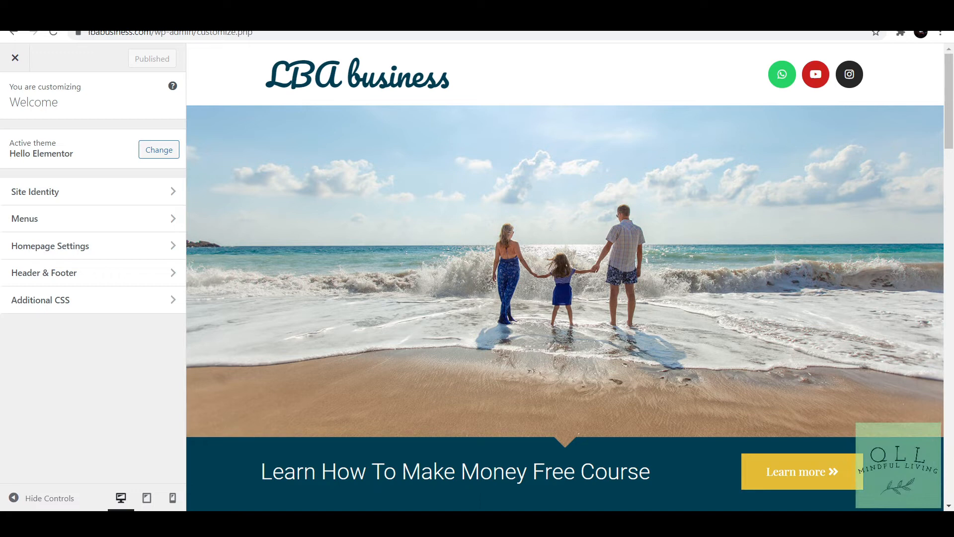
{"action": "mouse_move", "coordinate": [165, 424]}
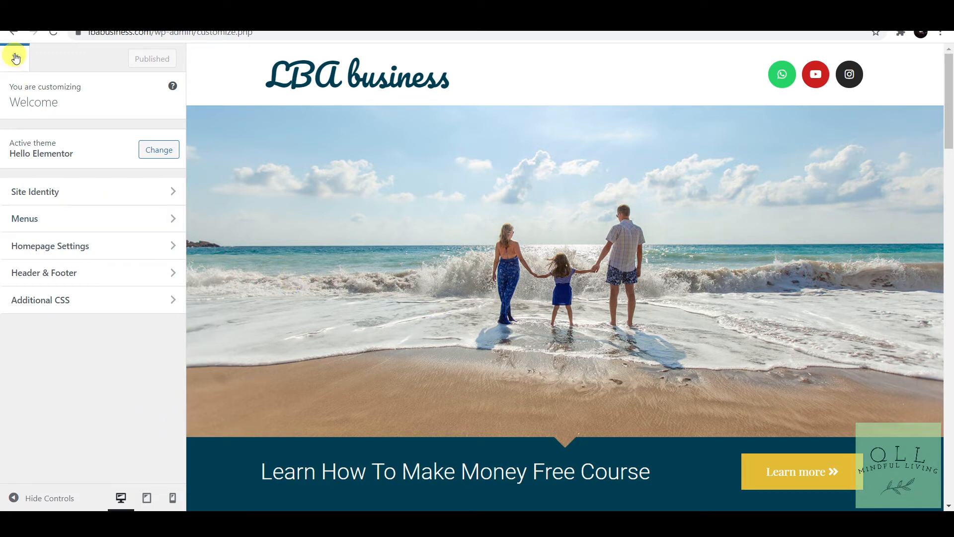
Leave the Customizer and go to Settings > Permalinks in the dashboard.
{"action": "left_click", "coordinate": [15, 58]}
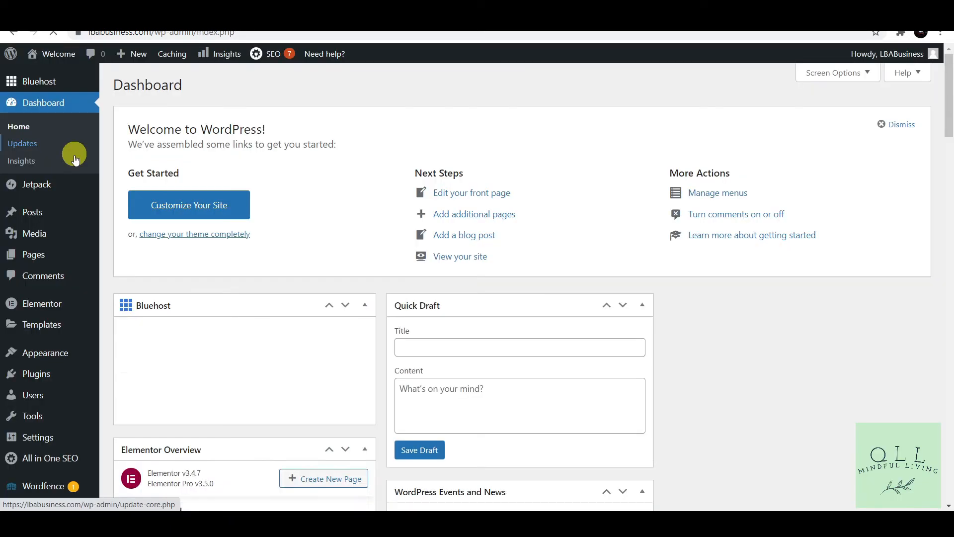
{"action": "scroll", "scroll_direction": "down", "scroll_amount": 3}
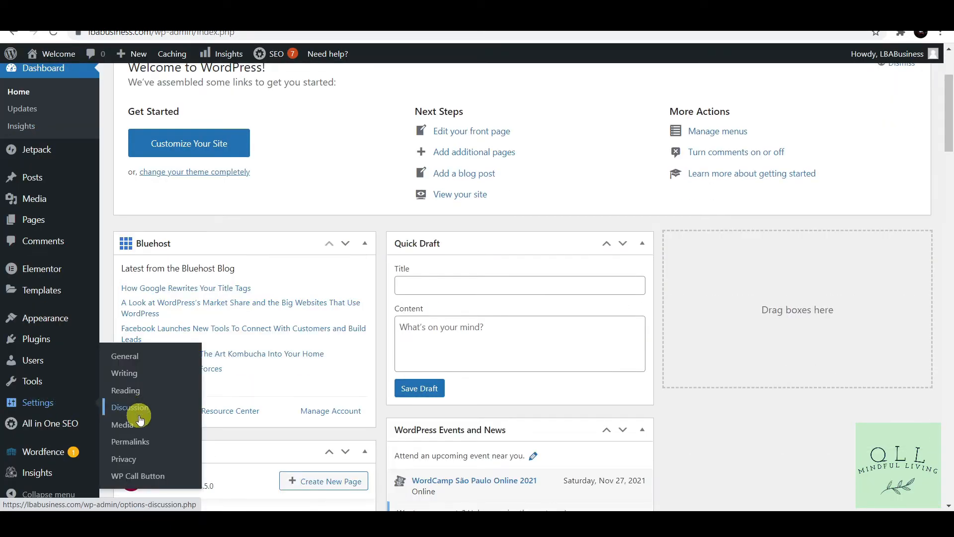
{"action": "left_click", "coordinate": [129, 441]}
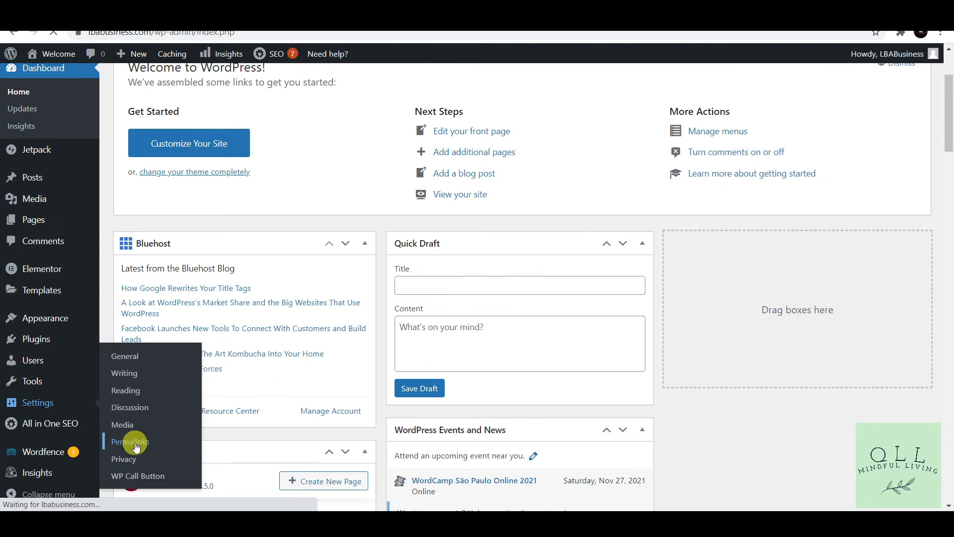
{"action": "left_click", "coordinate": [129, 441]}
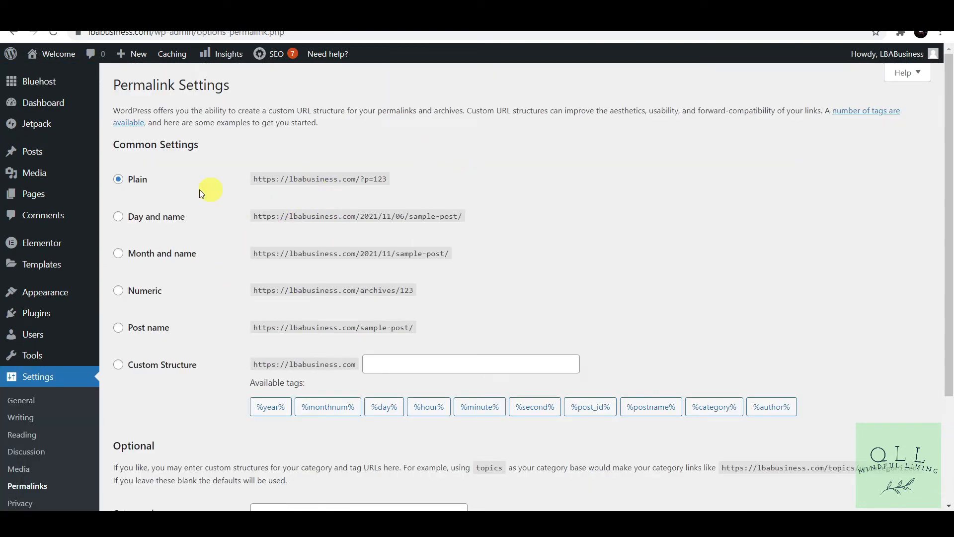
{"action": "mouse_move", "coordinate": [118, 209]}
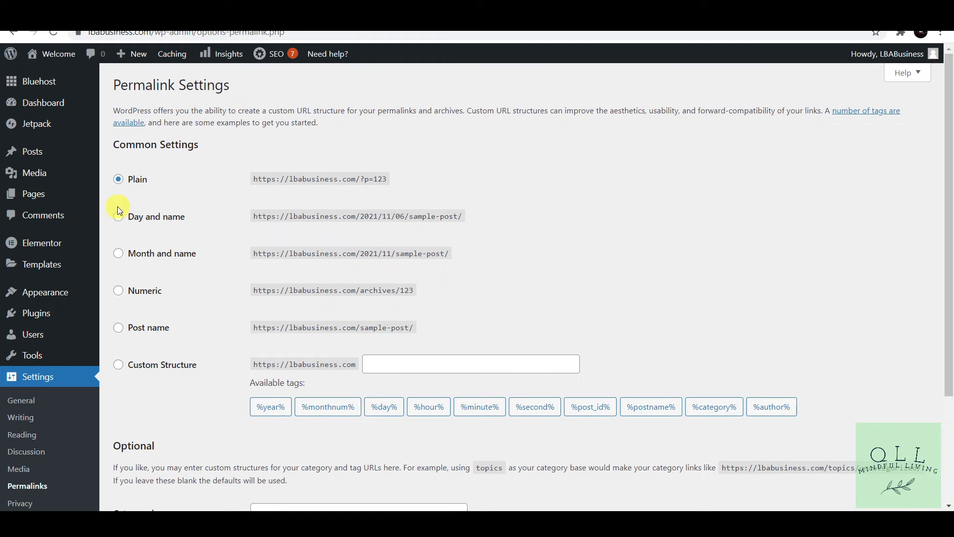
{"action": "mouse_move", "coordinate": [118, 368]}
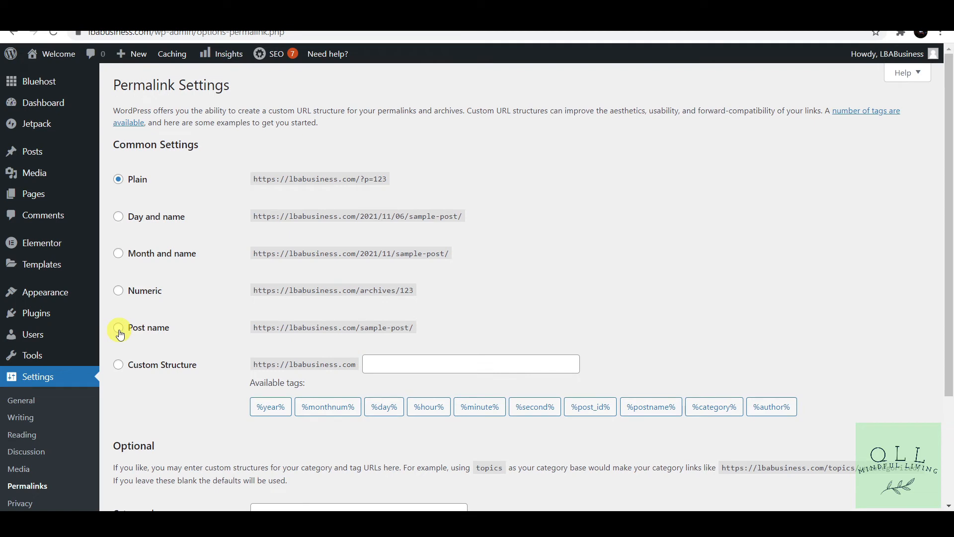
Select the Post name permalink structure and save the changes.
{"action": "left_click", "coordinate": [118, 327]}
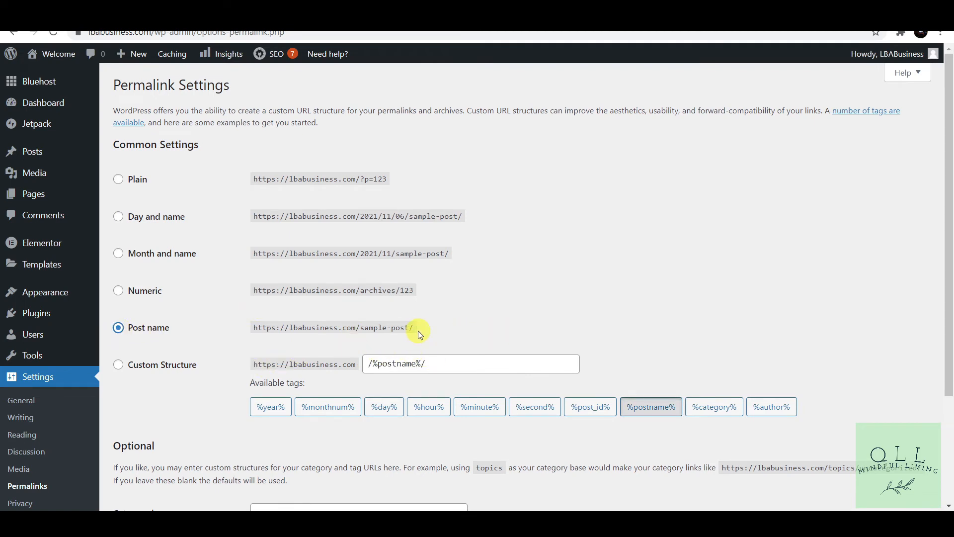
{"action": "mouse_move", "coordinate": [28, 151]}
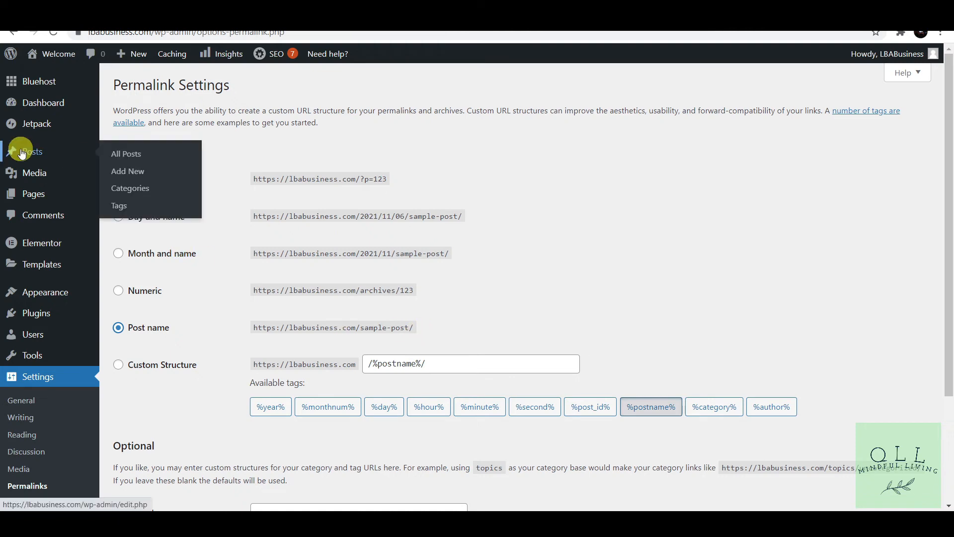
{"action": "mouse_move", "coordinate": [717, 237]}
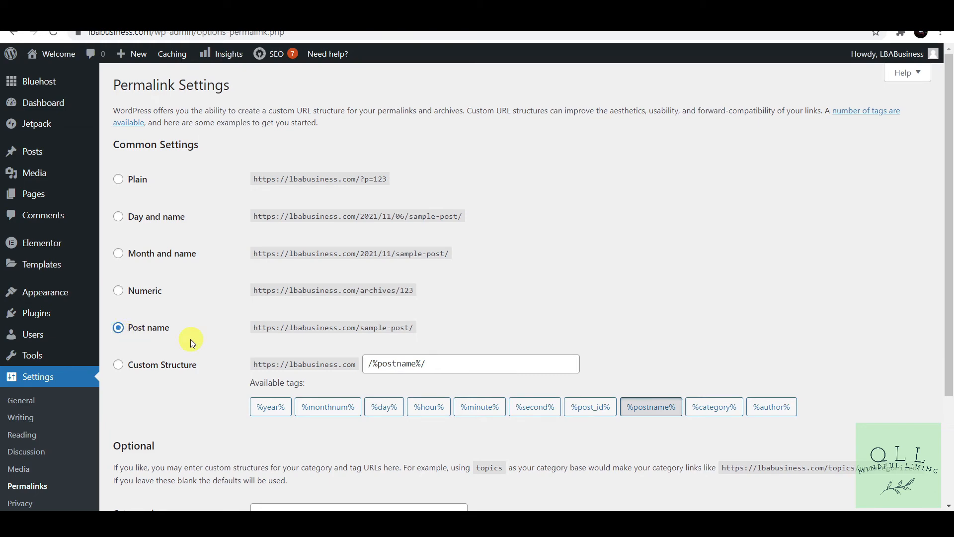
{"action": "scroll", "scroll_direction": "down", "scroll_amount": 3}
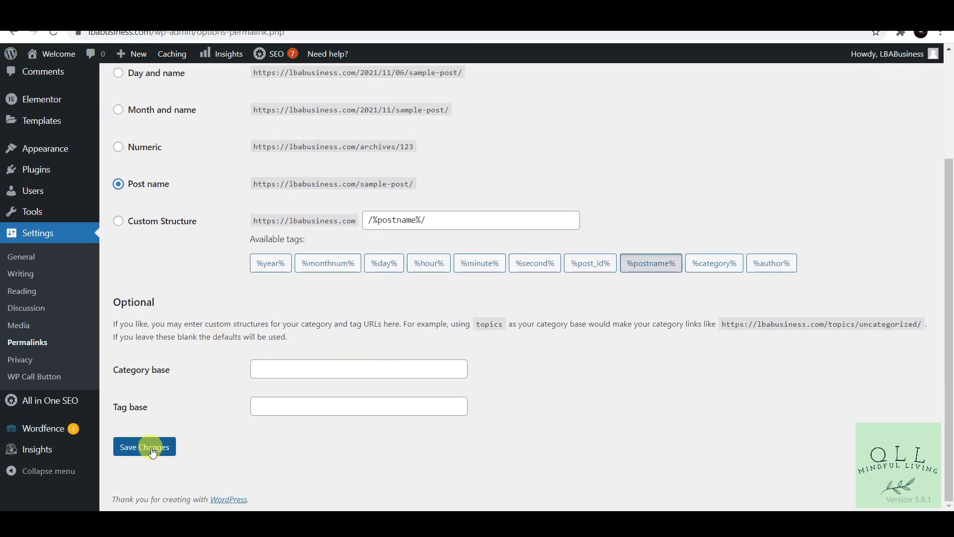
{"action": "left_click", "coordinate": [144, 446]}
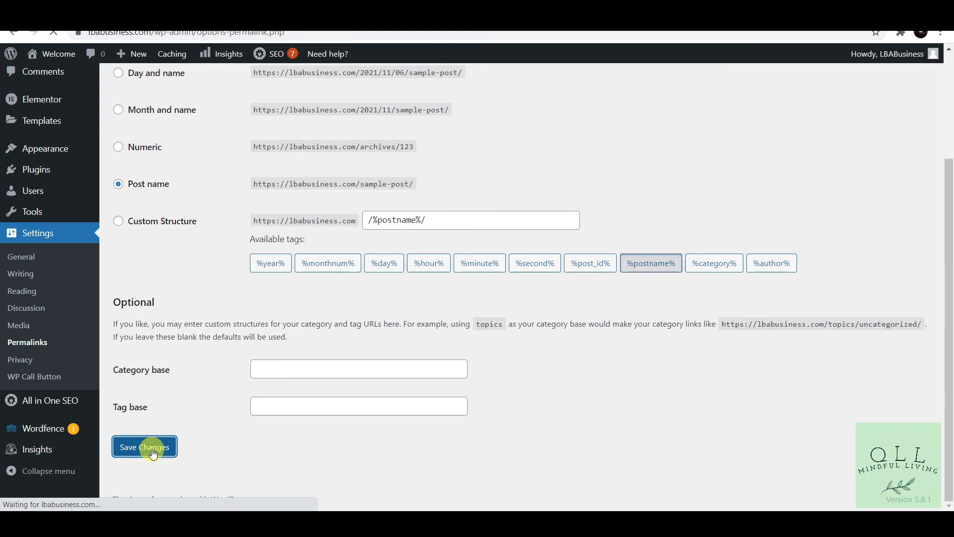
{"action": "left_click", "coordinate": [144, 446]}
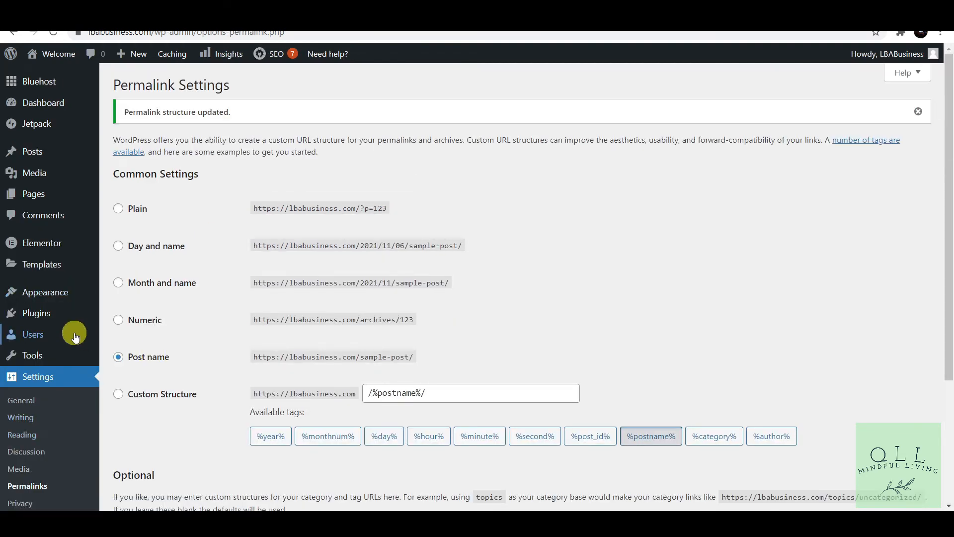
{"action": "mouse_move", "coordinate": [104, 223]}
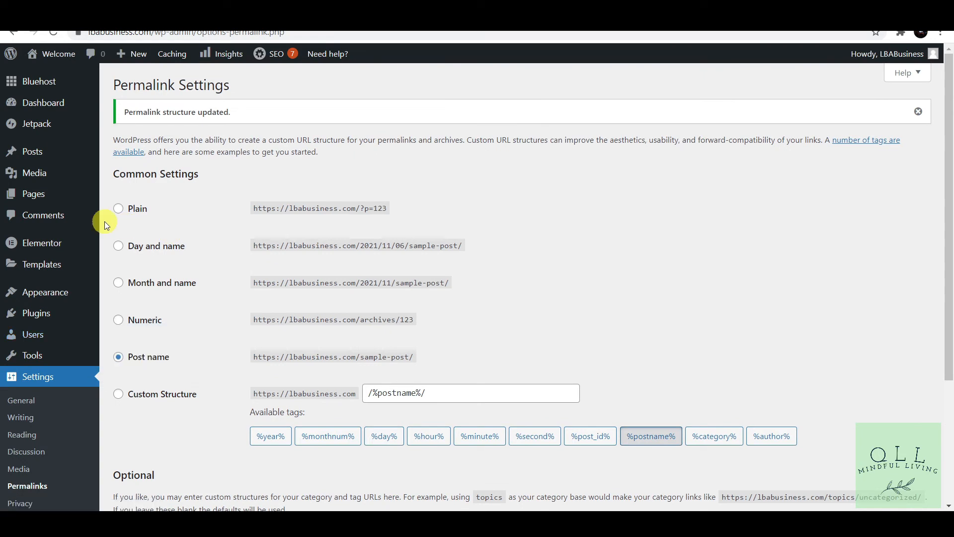
{"action": "mouse_move", "coordinate": [34, 151]}
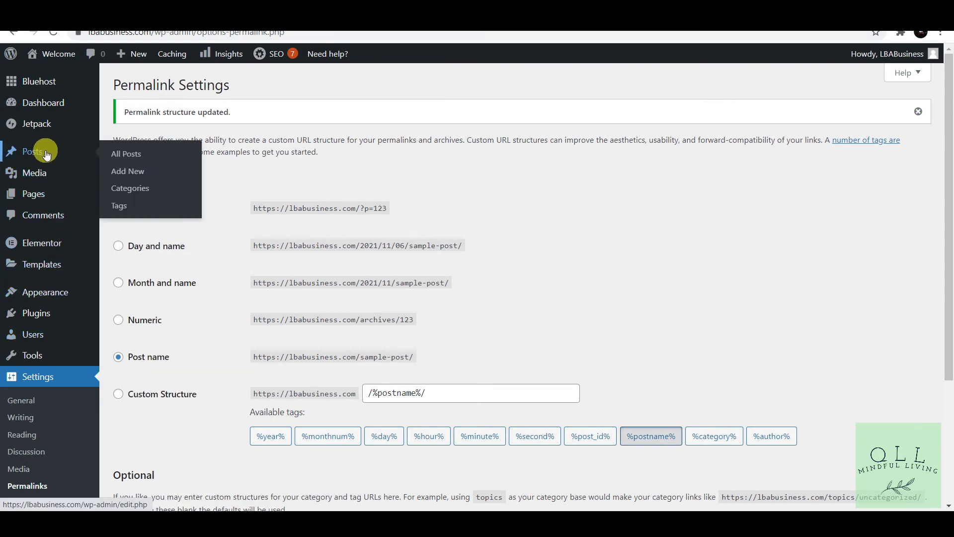
Check the empty All Posts list and start a new post.
{"action": "left_click", "coordinate": [125, 153]}
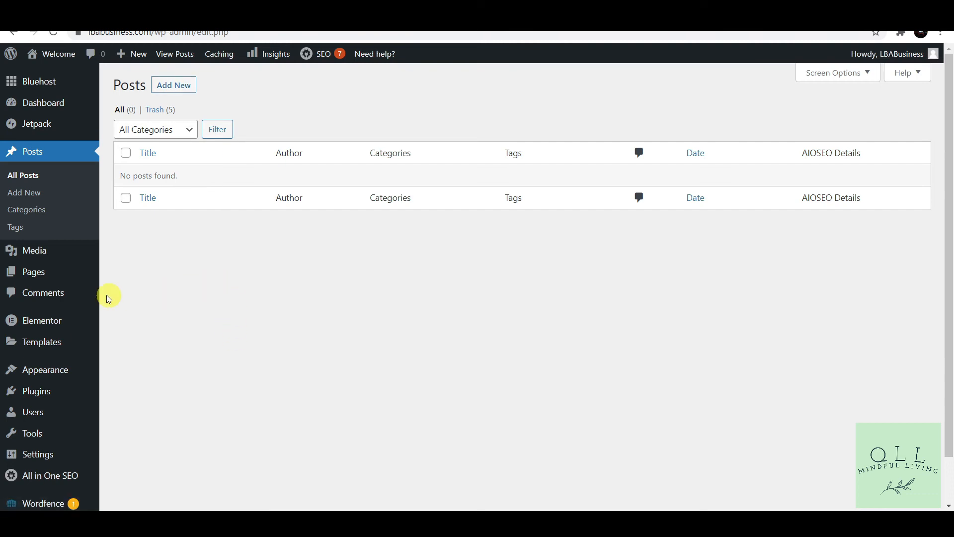
{"action": "mouse_move", "coordinate": [33, 272]}
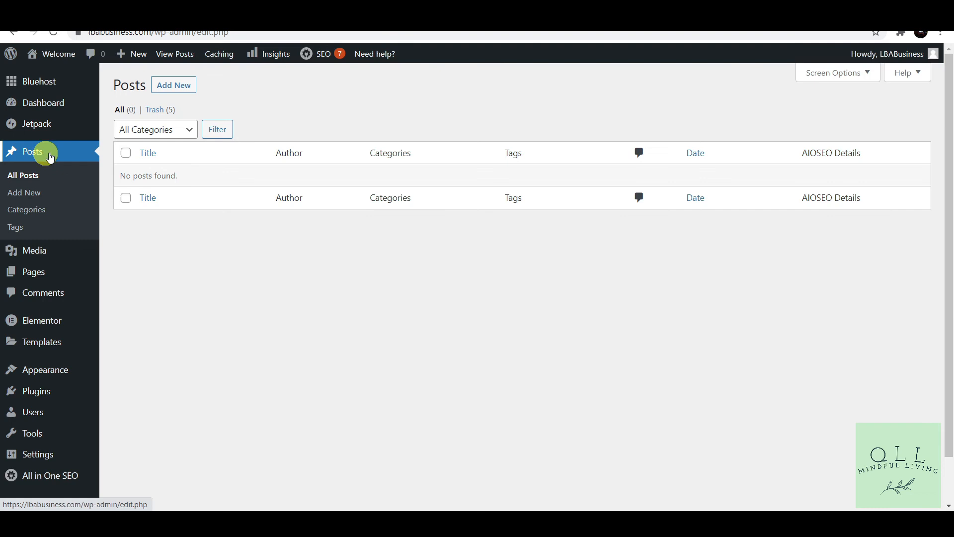
{"action": "mouse_move", "coordinate": [15, 227]}
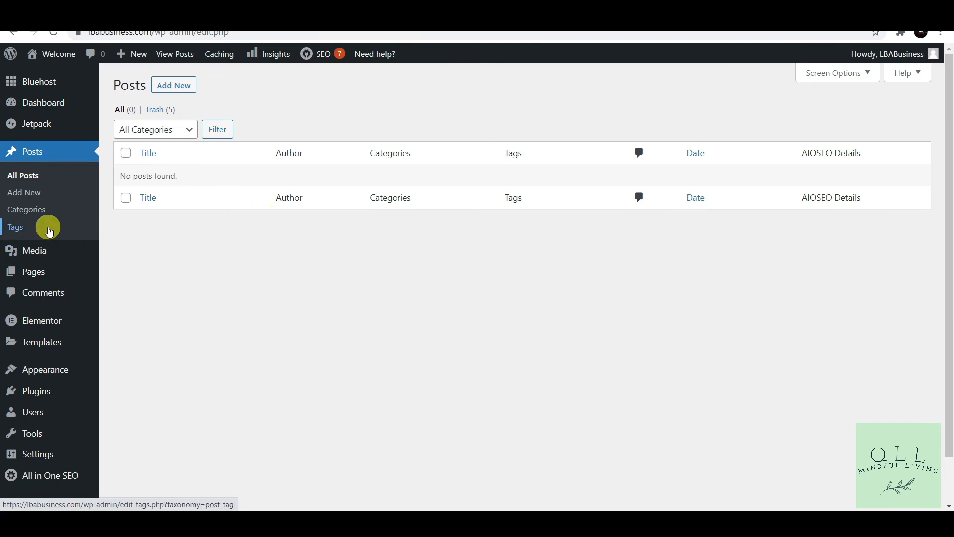
{"action": "mouse_move", "coordinate": [305, 229]}
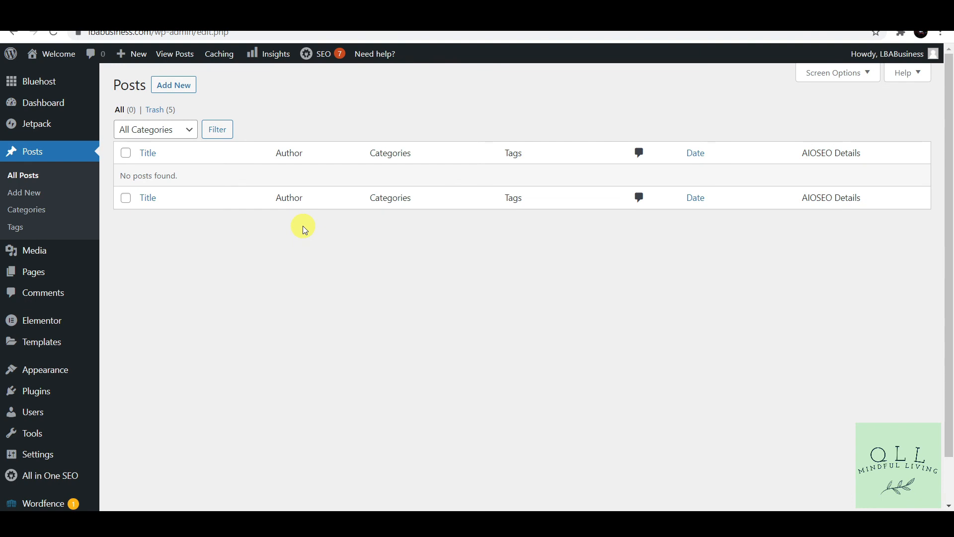
{"action": "mouse_move", "coordinate": [295, 356]}
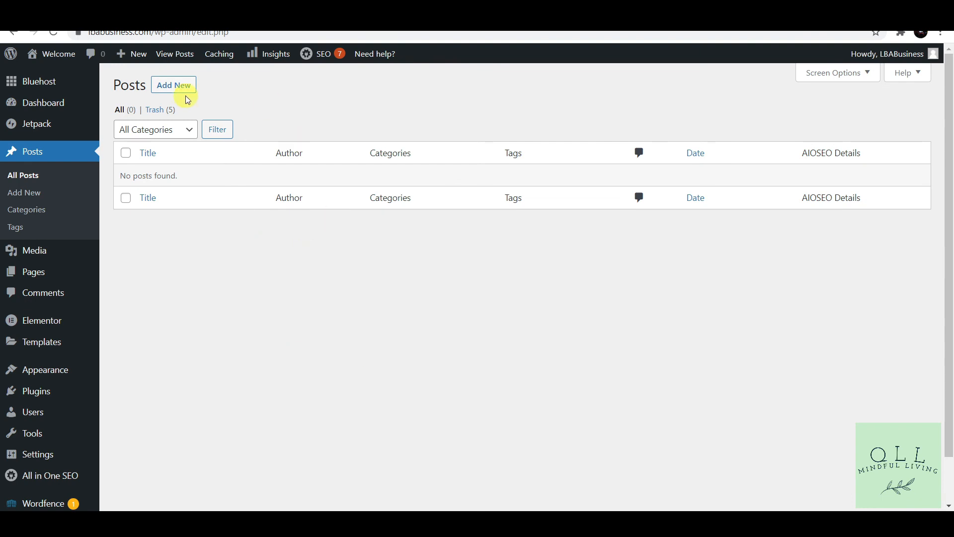
{"action": "left_click", "coordinate": [173, 84]}
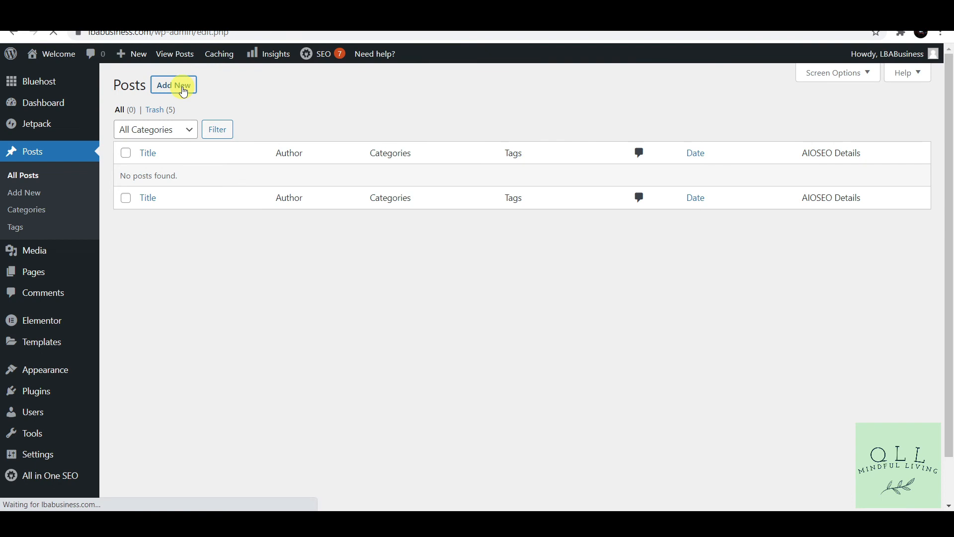
{"action": "left_click", "coordinate": [172, 85]}
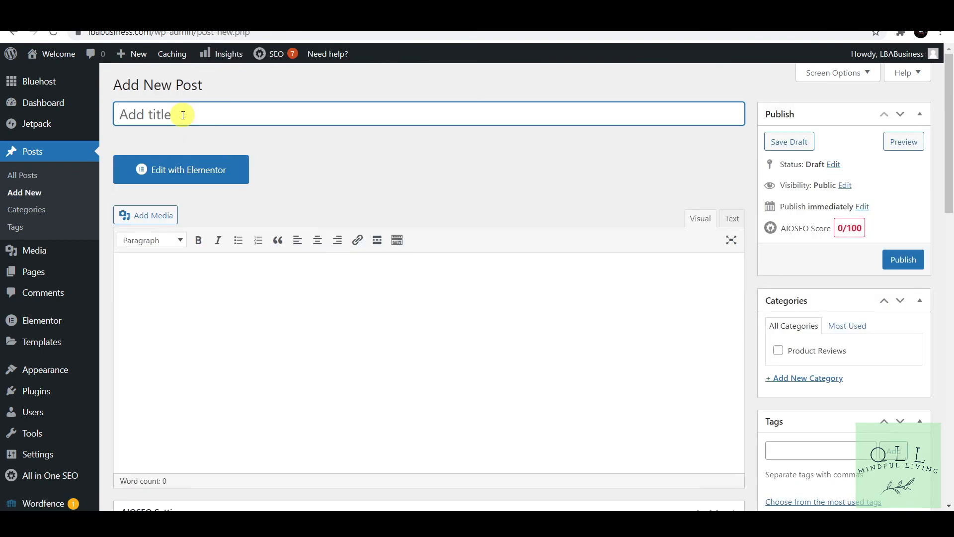
Title the post 'Gain Muscle' and publish it.
{"action": "type", "text": "Gain Muscle"}
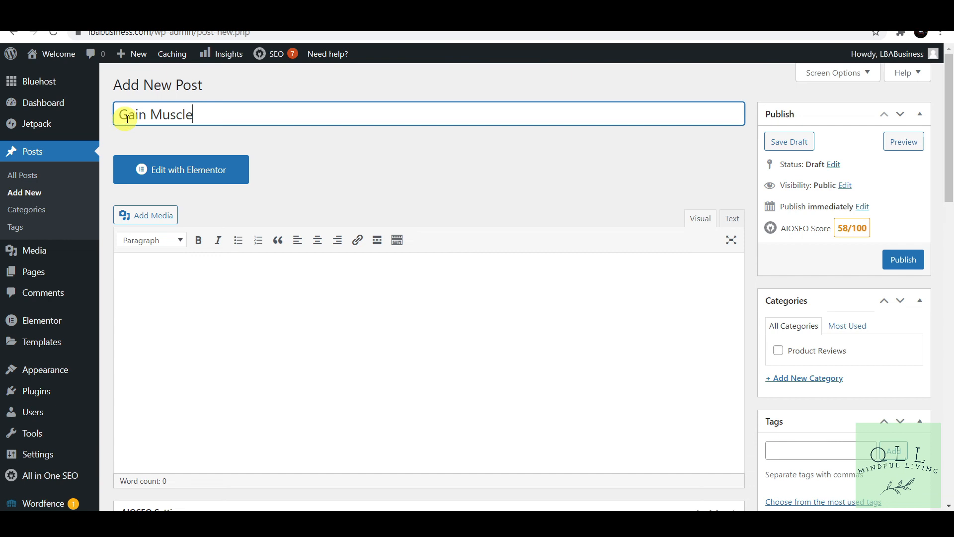
{"action": "mouse_move", "coordinate": [408, 171]}
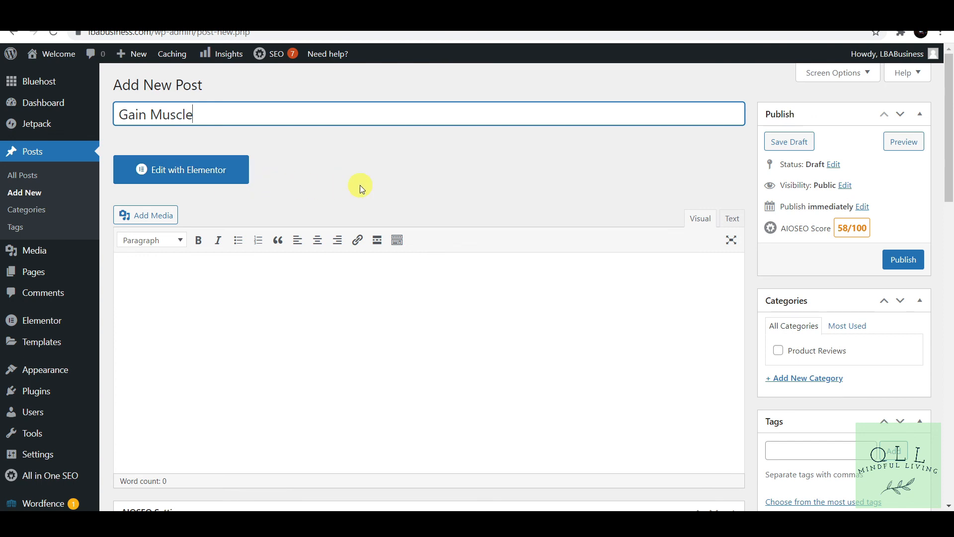
{"action": "mouse_move", "coordinate": [353, 182]}
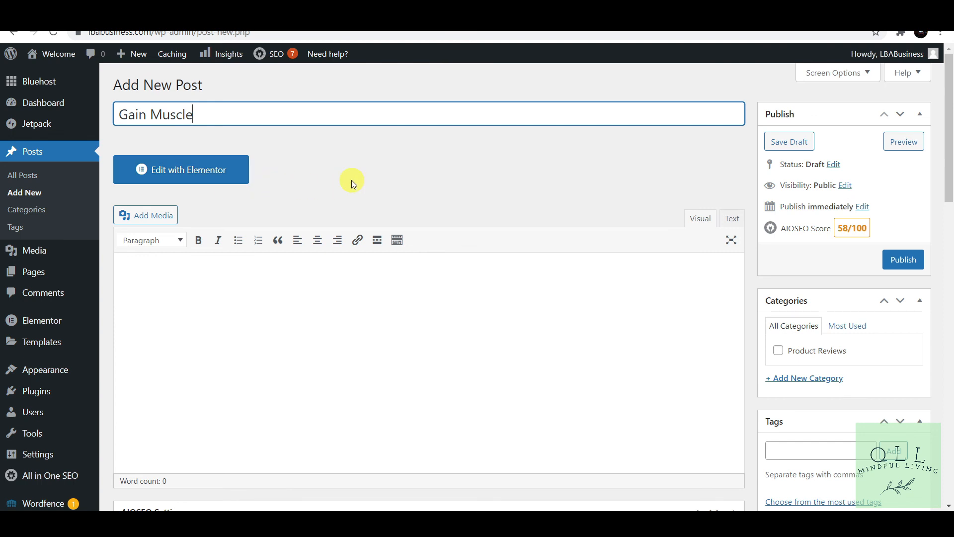
{"action": "mouse_move", "coordinate": [260, 191]}
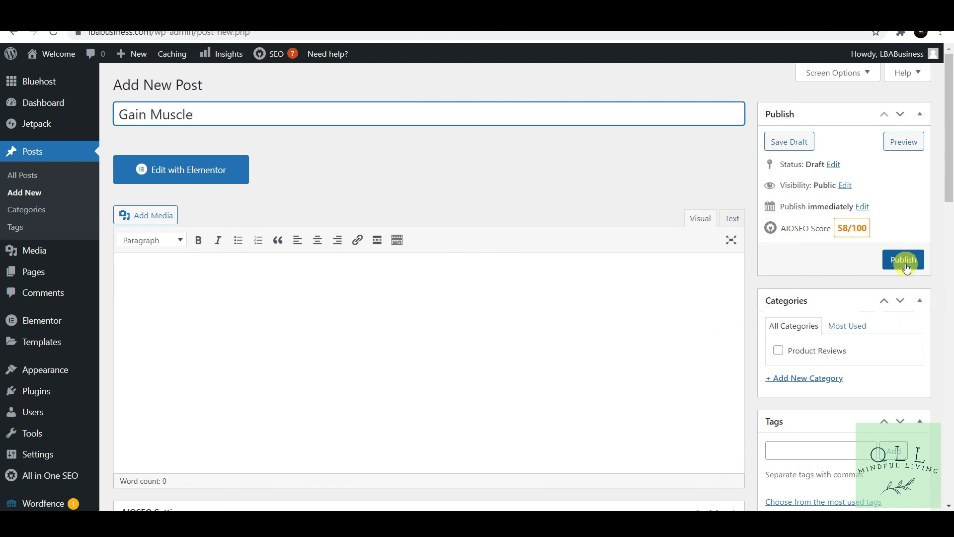
{"action": "left_click", "coordinate": [903, 260]}
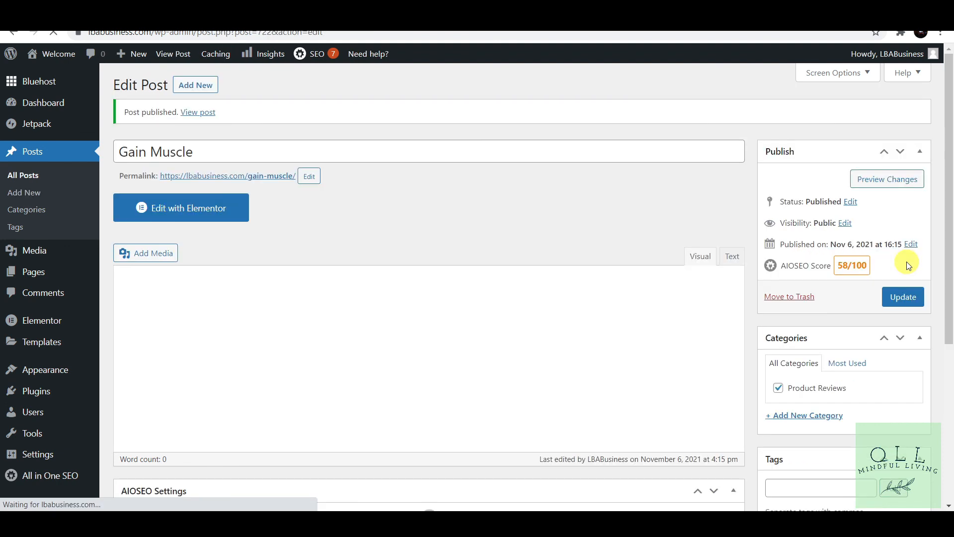
{"action": "mouse_move", "coordinate": [284, 201]}
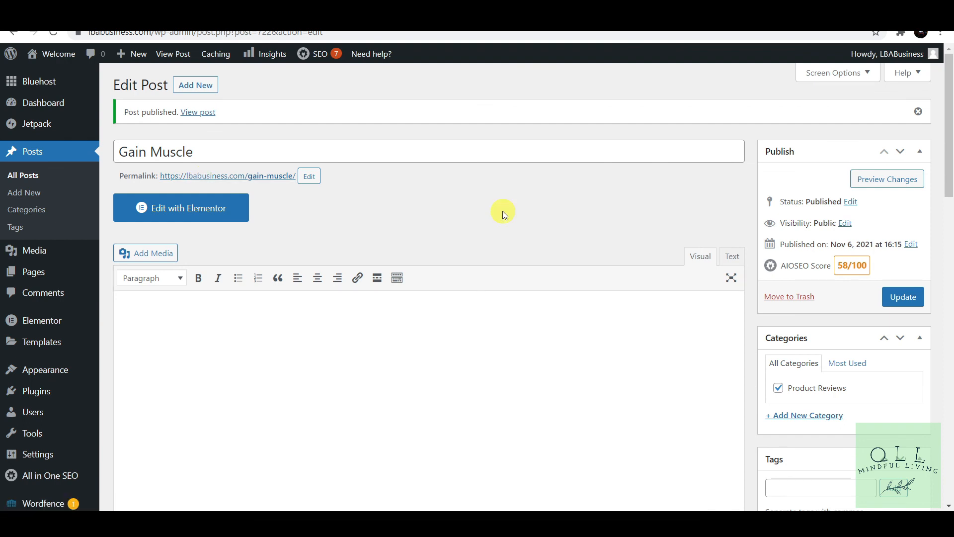
{"action": "mouse_move", "coordinate": [339, 192]}
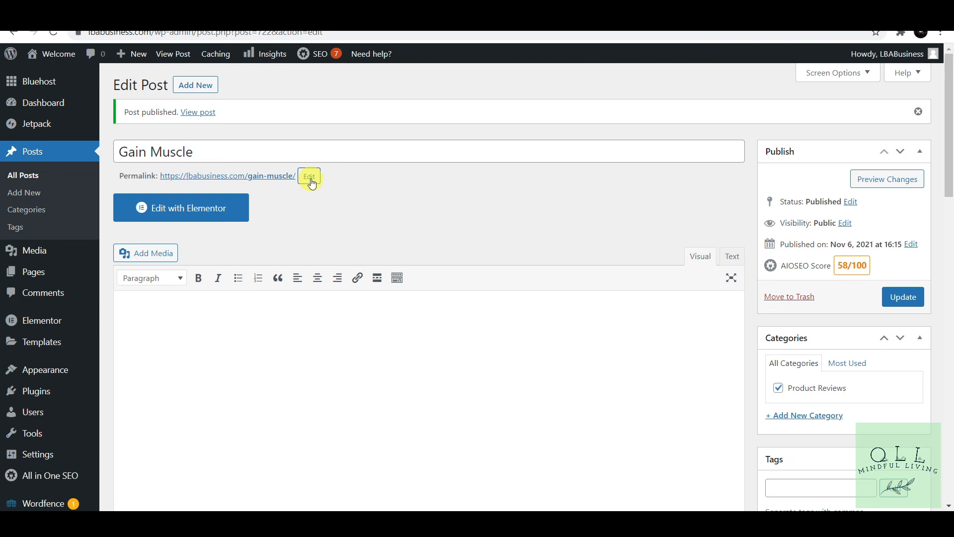
{"action": "mouse_move", "coordinate": [283, 194]}
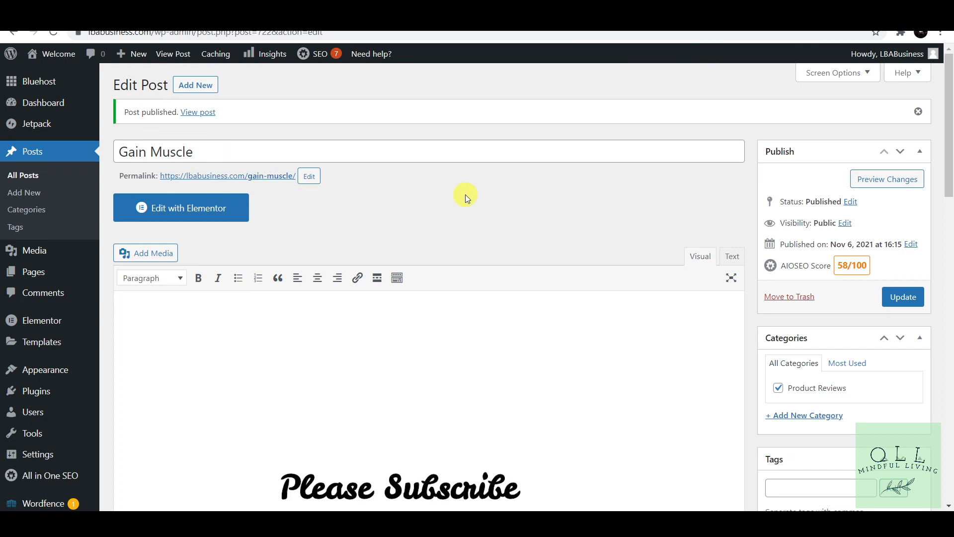
{"action": "mouse_move", "coordinate": [480, 207]}
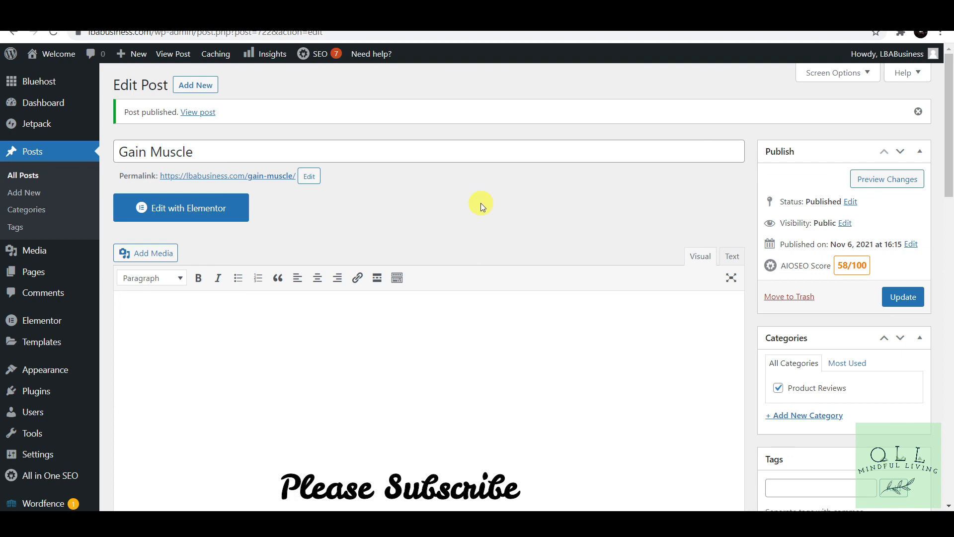